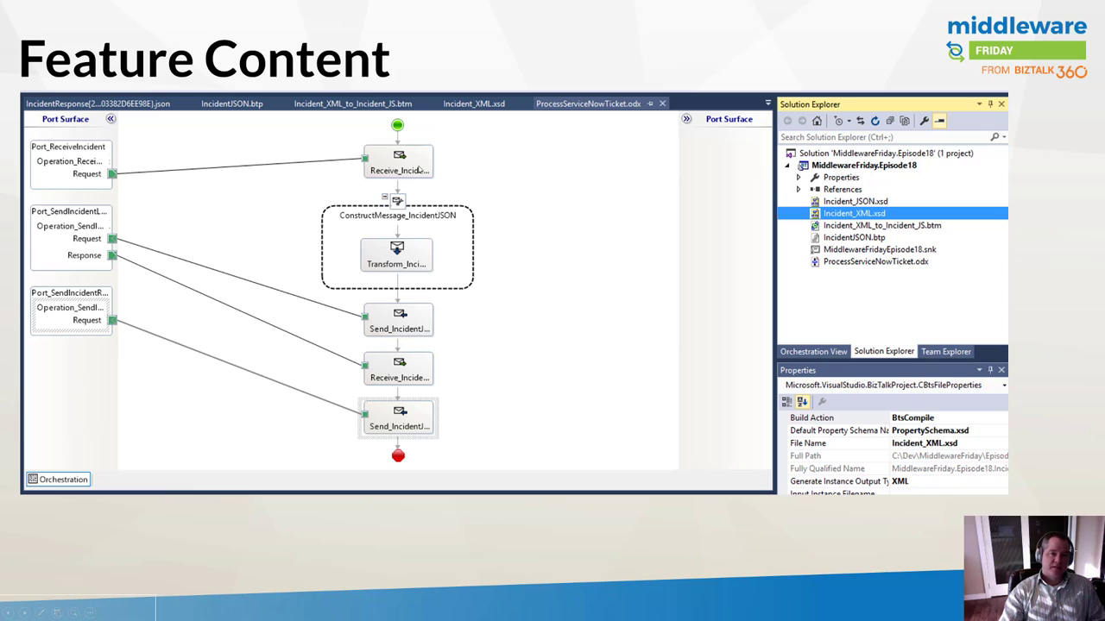
mouse_move(387, 167)
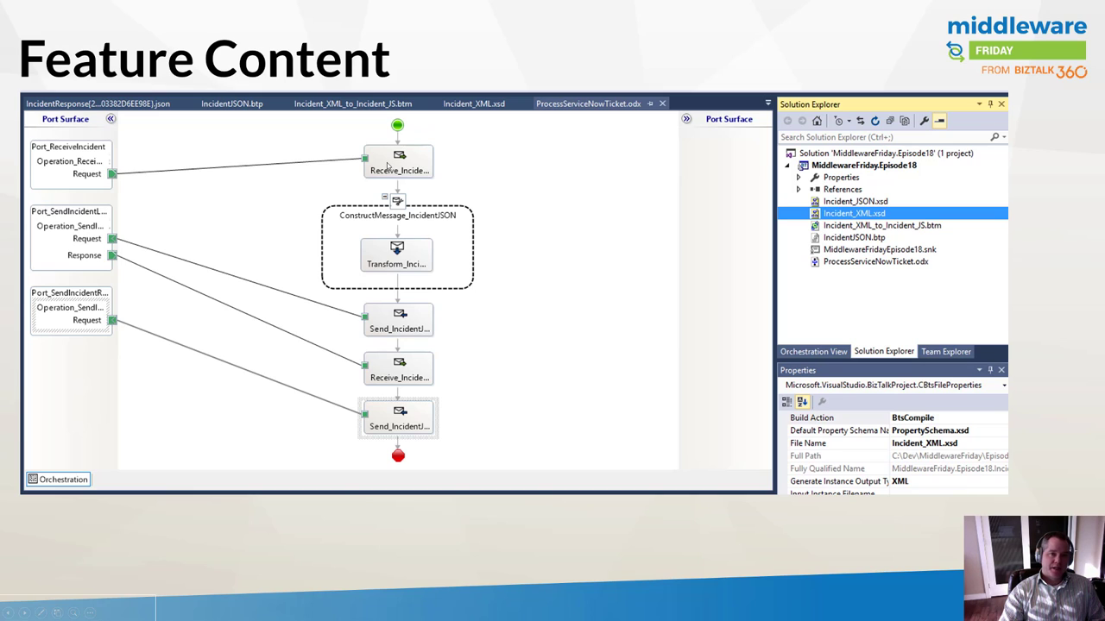
mouse_move(853, 222)
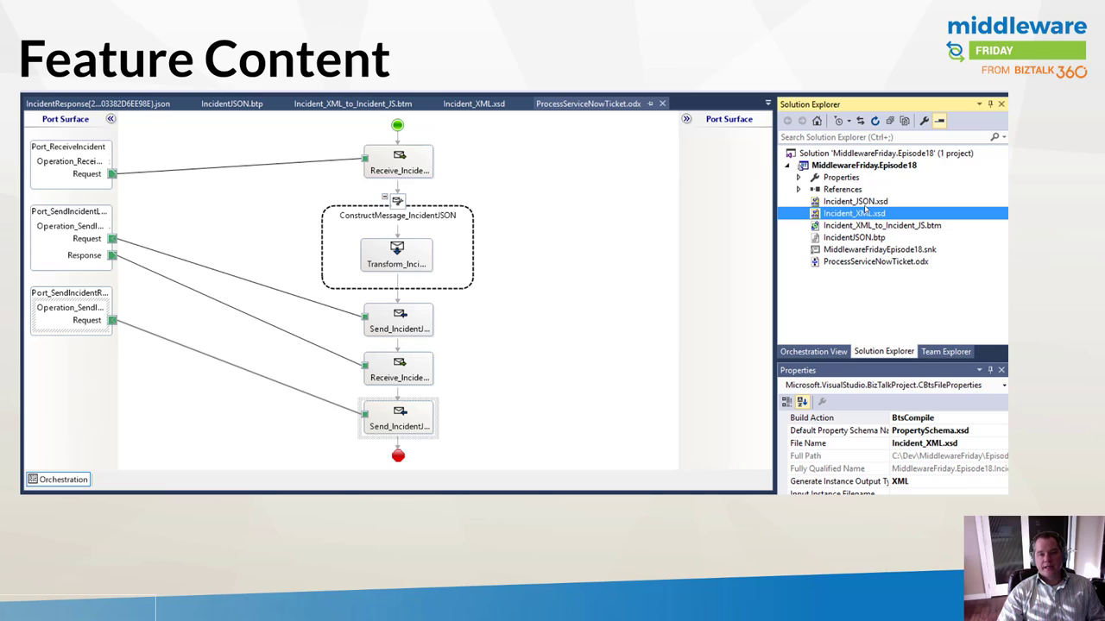
mouse_move(682, 92)
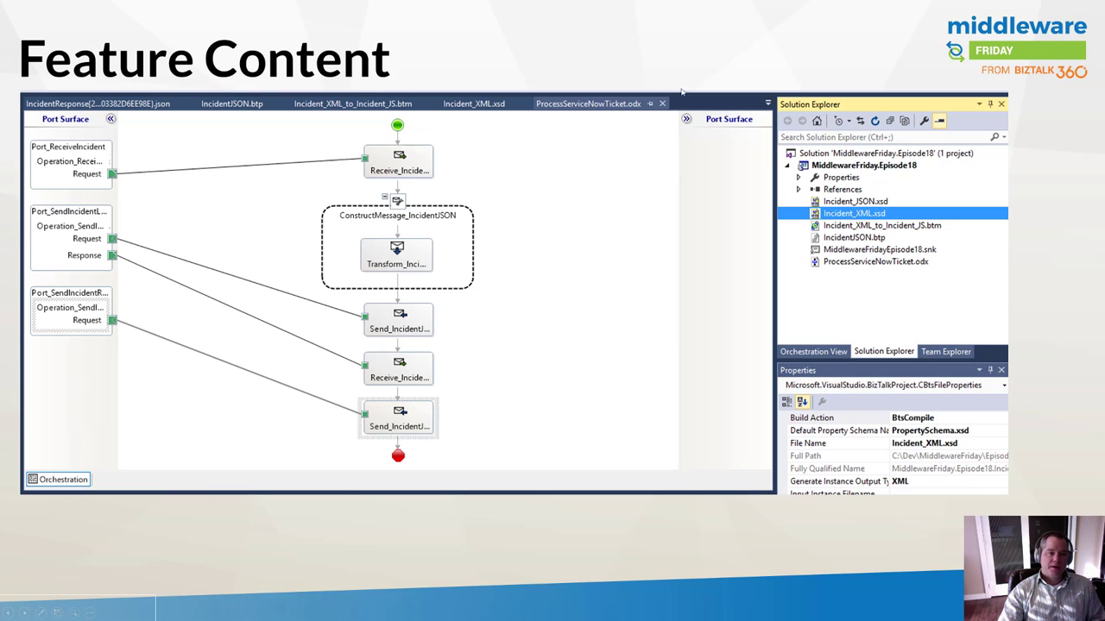
mouse_move(402, 329)
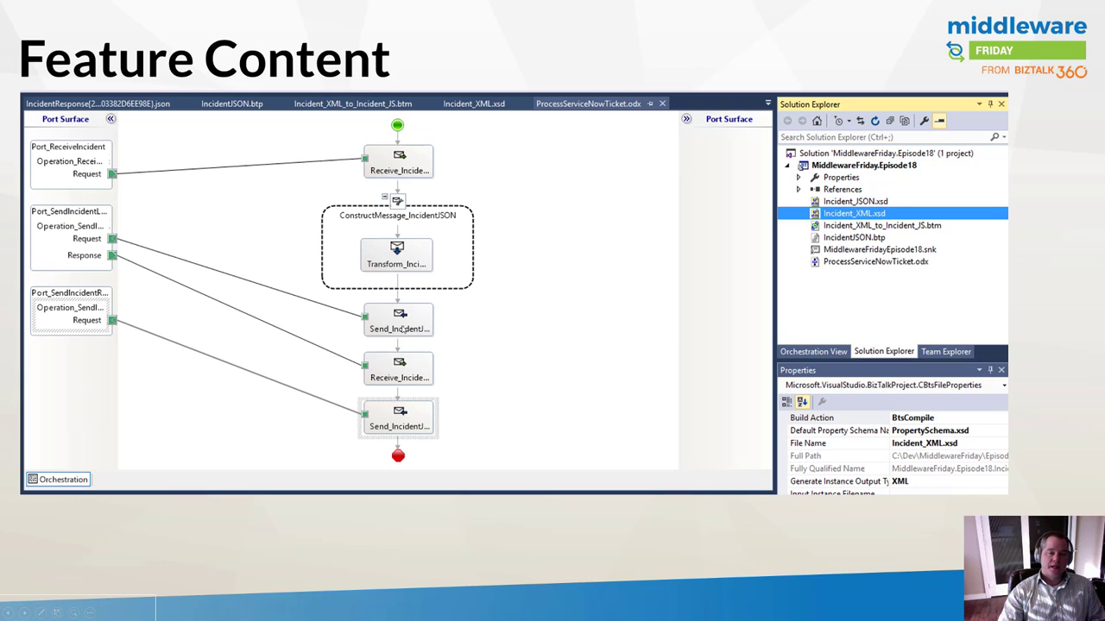
mouse_move(90, 272)
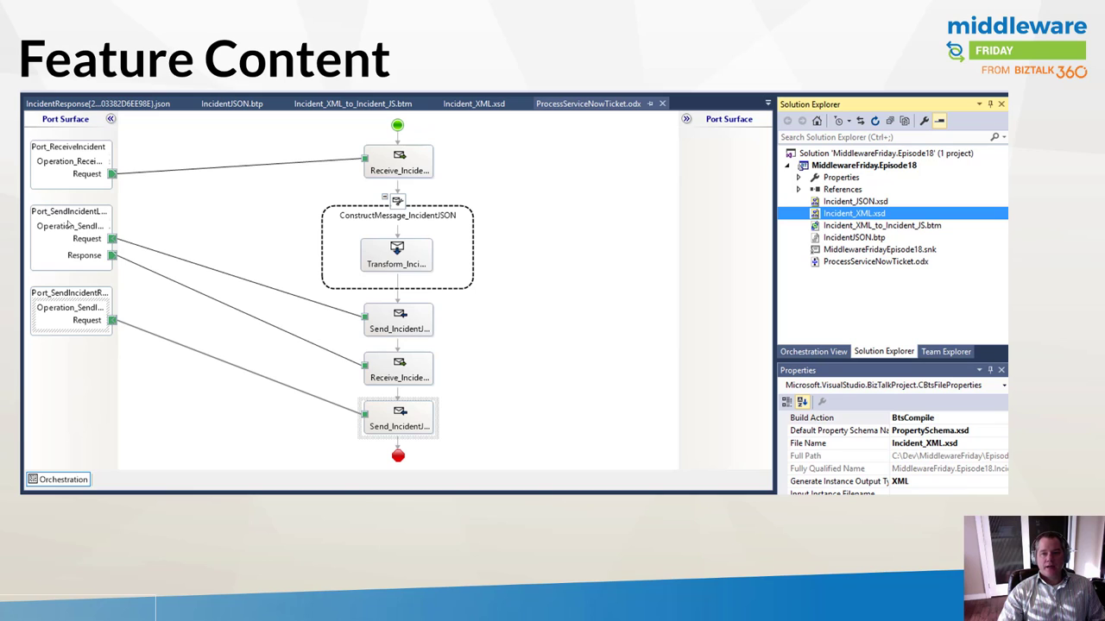
mouse_move(600, 268)
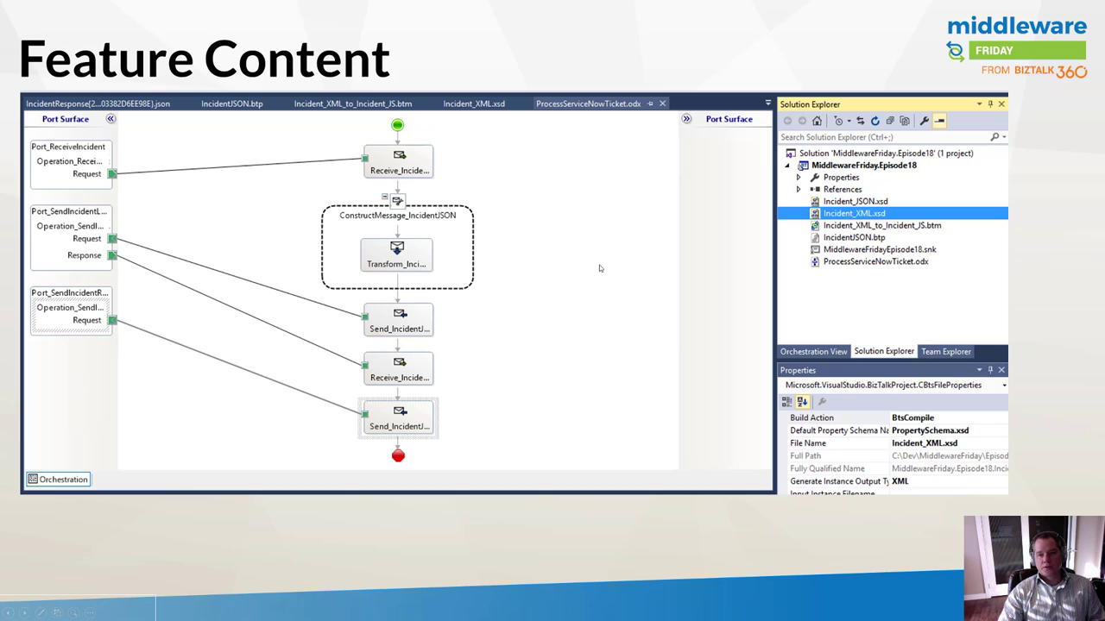
mouse_move(845, 244)
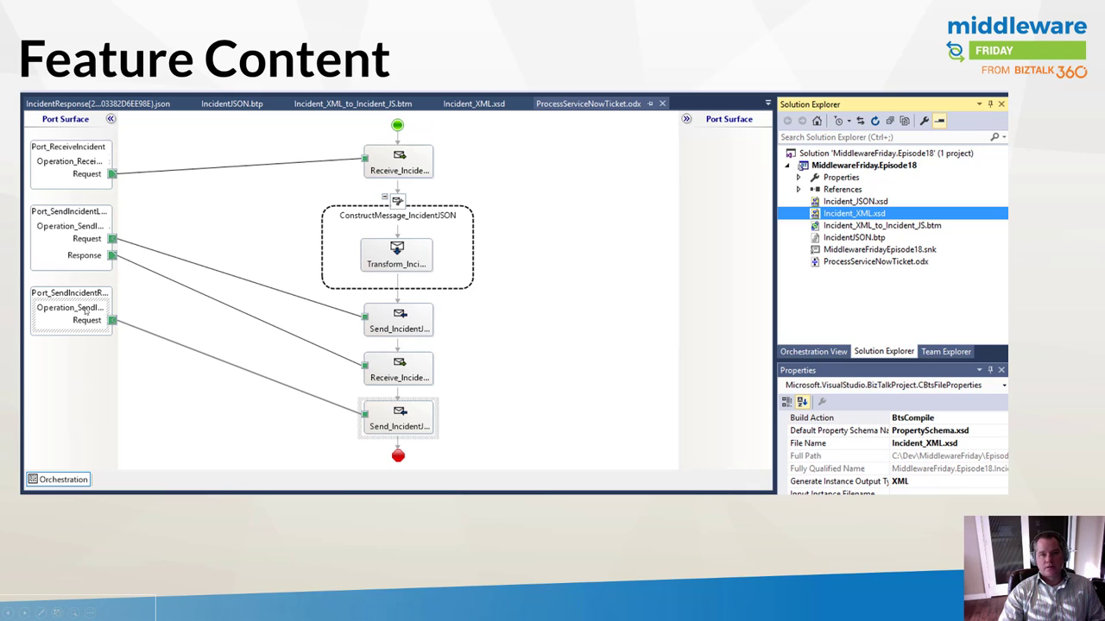
mouse_move(199, 322)
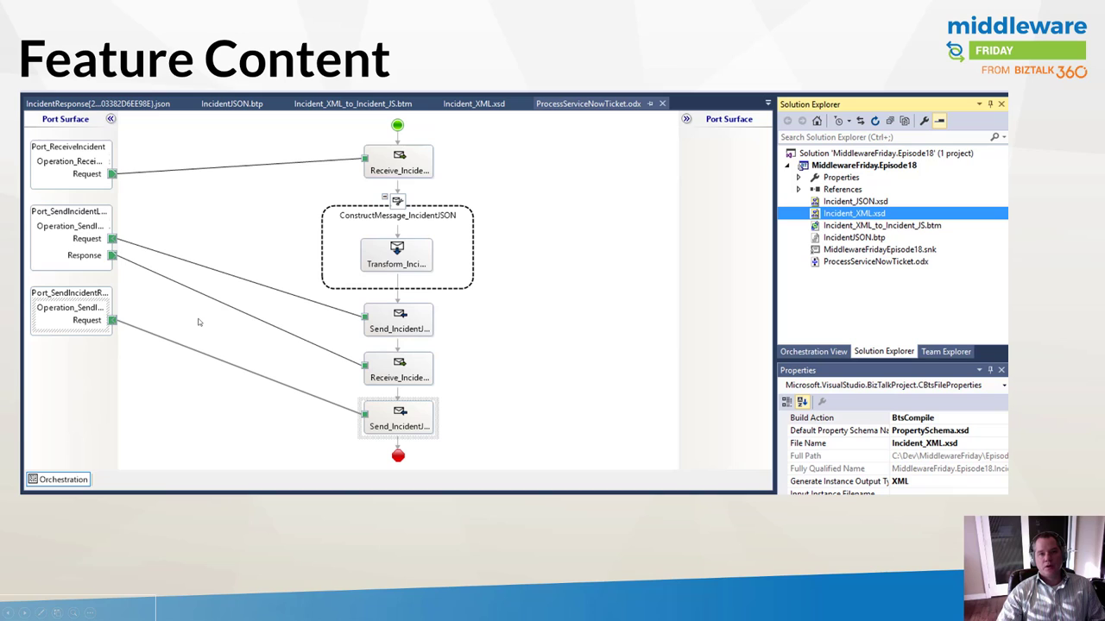
mouse_move(388, 375)
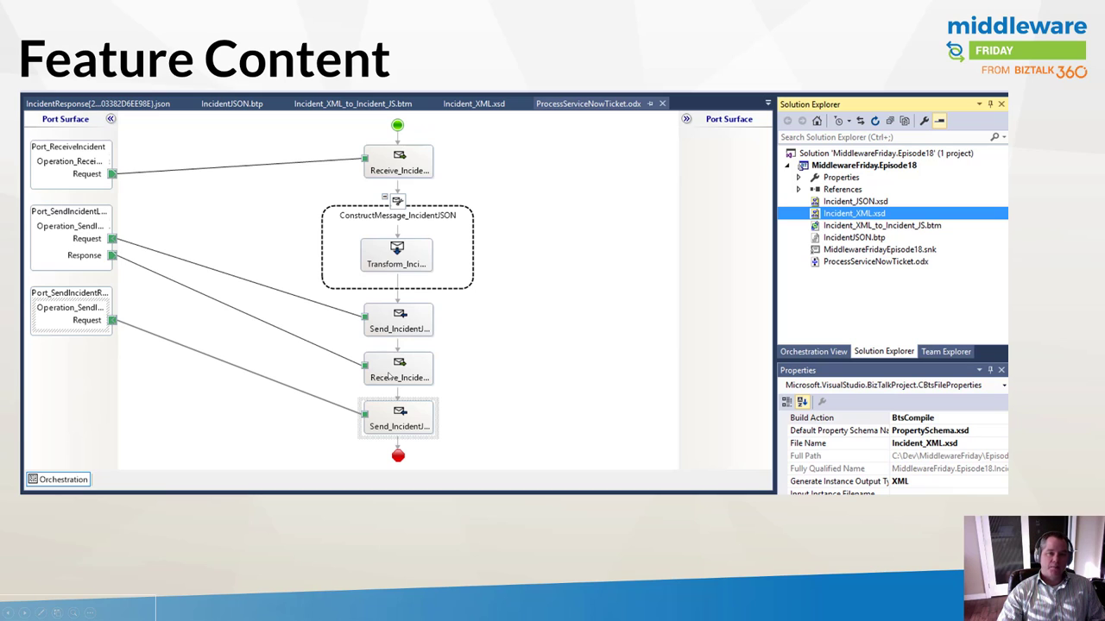
mouse_move(341, 412)
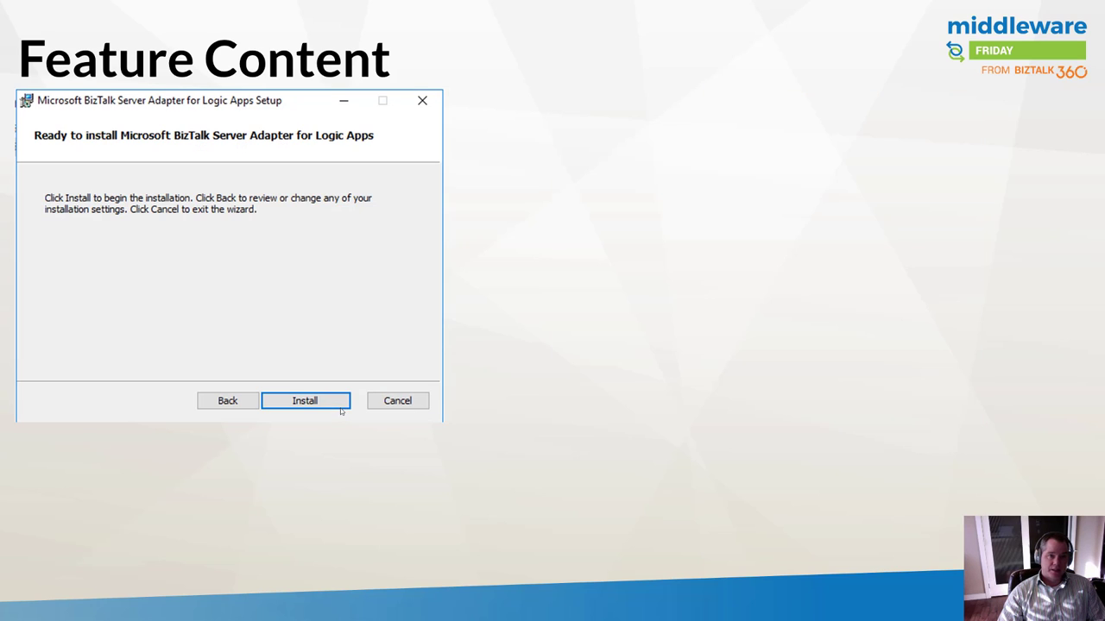
- Start installing the Logic Apps adapter from the setup wizard
click(304, 400)
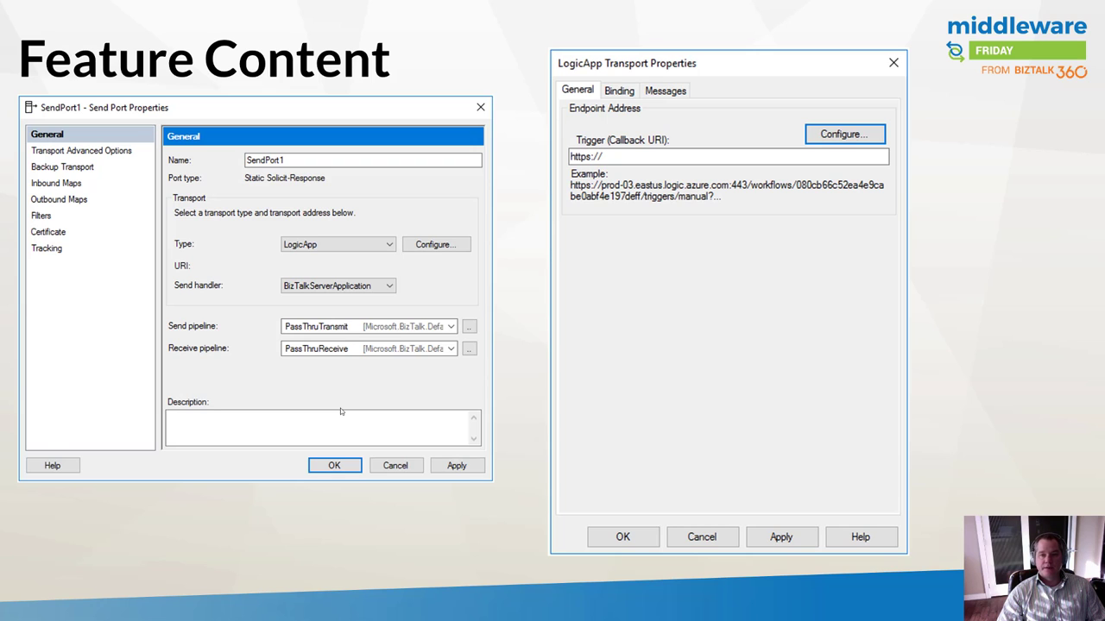
- Open SendPort1's LogicApp transport configuration for the trigger endpoint
click(843, 133)
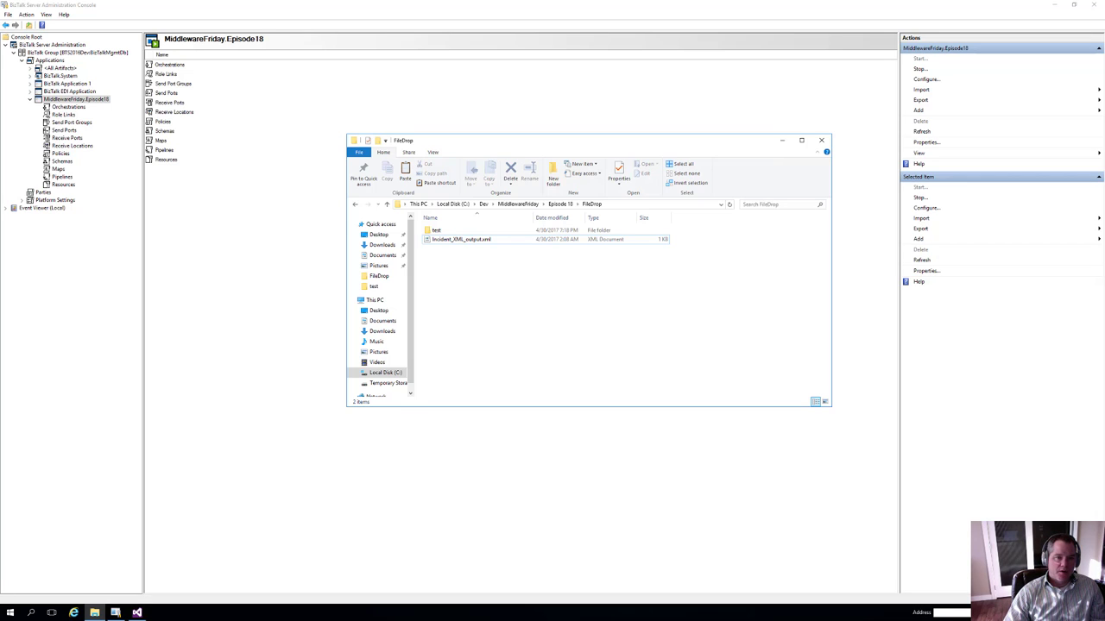
mouse_move(400, 487)
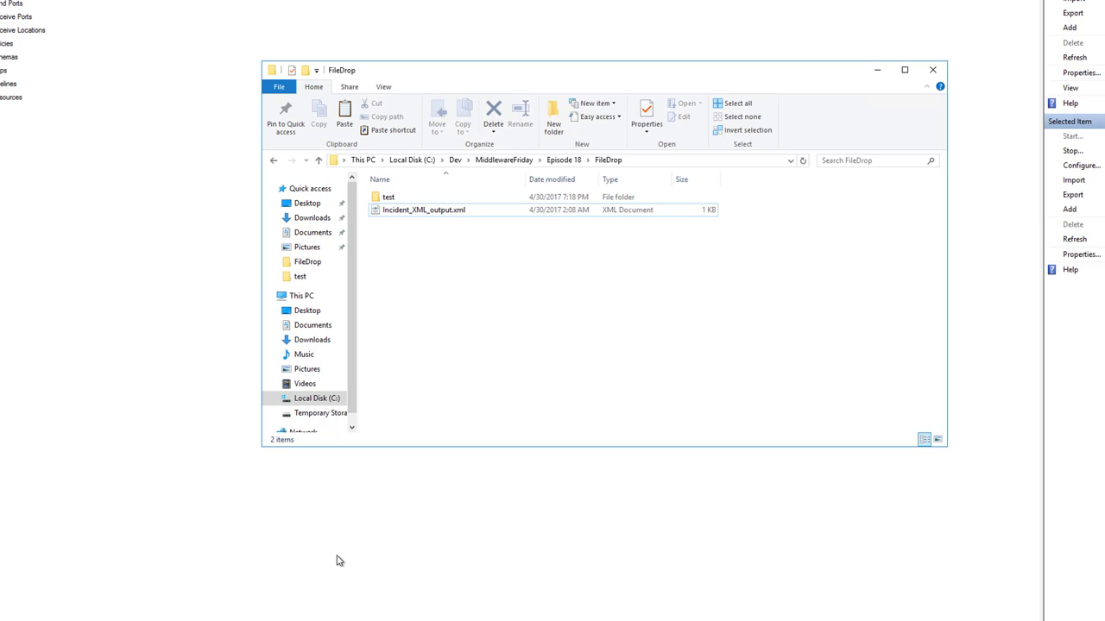
- Review Incident_XML_output.xml in Notepad, then copy it into the FileDrop folder
right_click(423, 210)
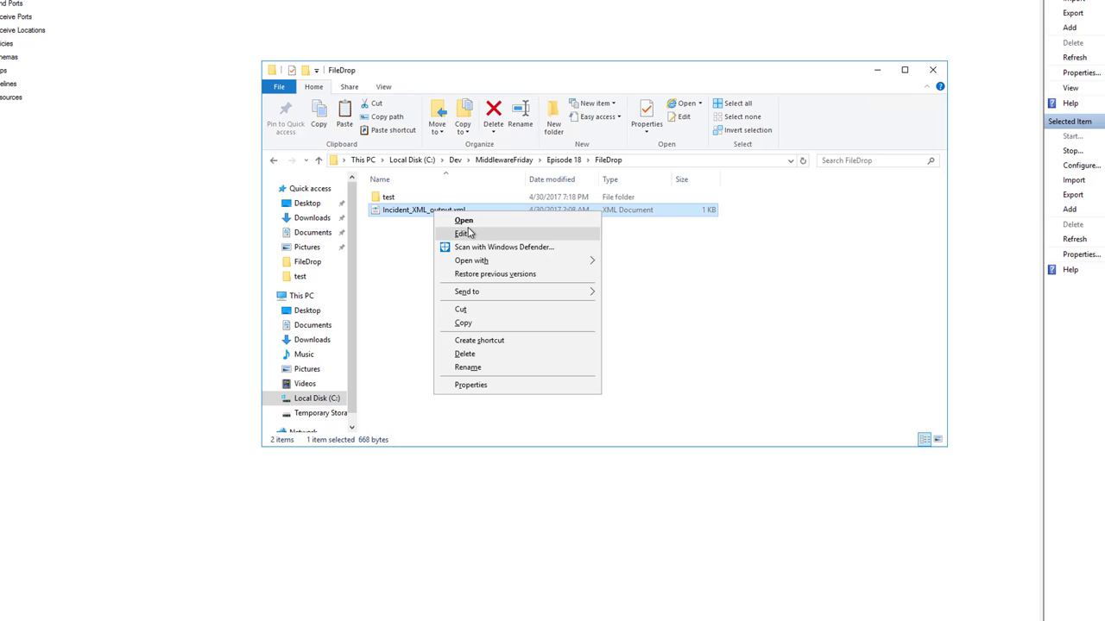
click(464, 233)
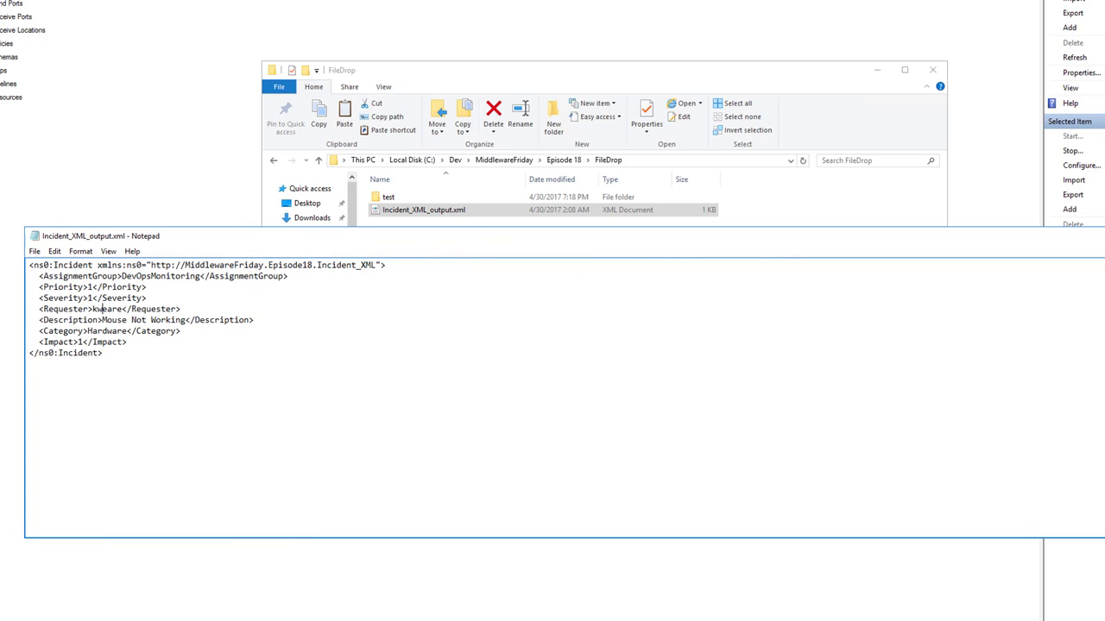
click(440, 210)
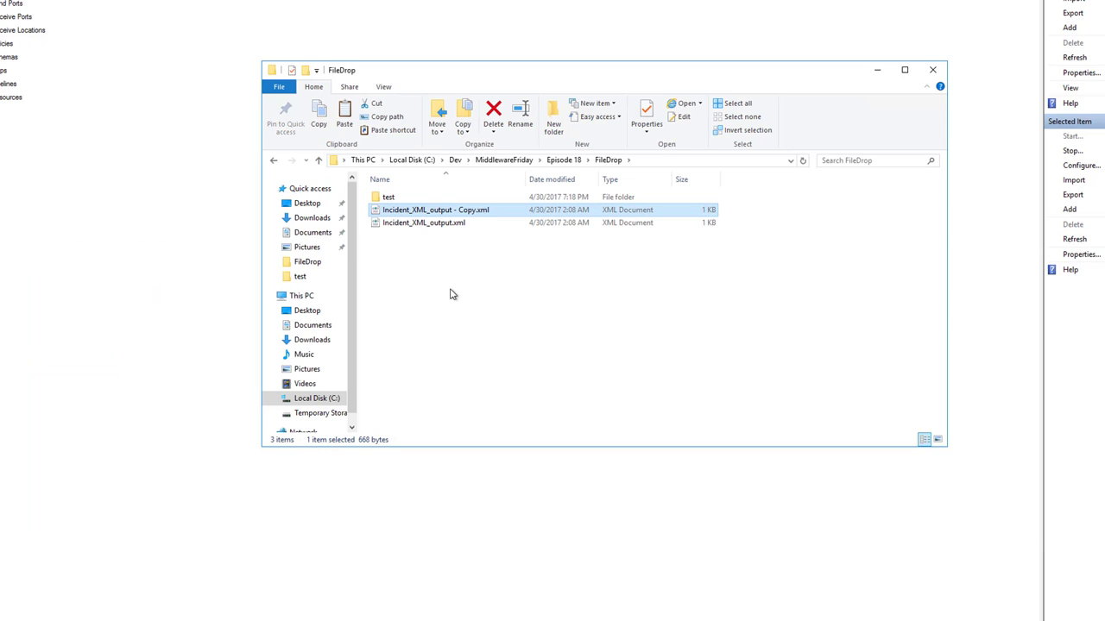
click(493, 112)
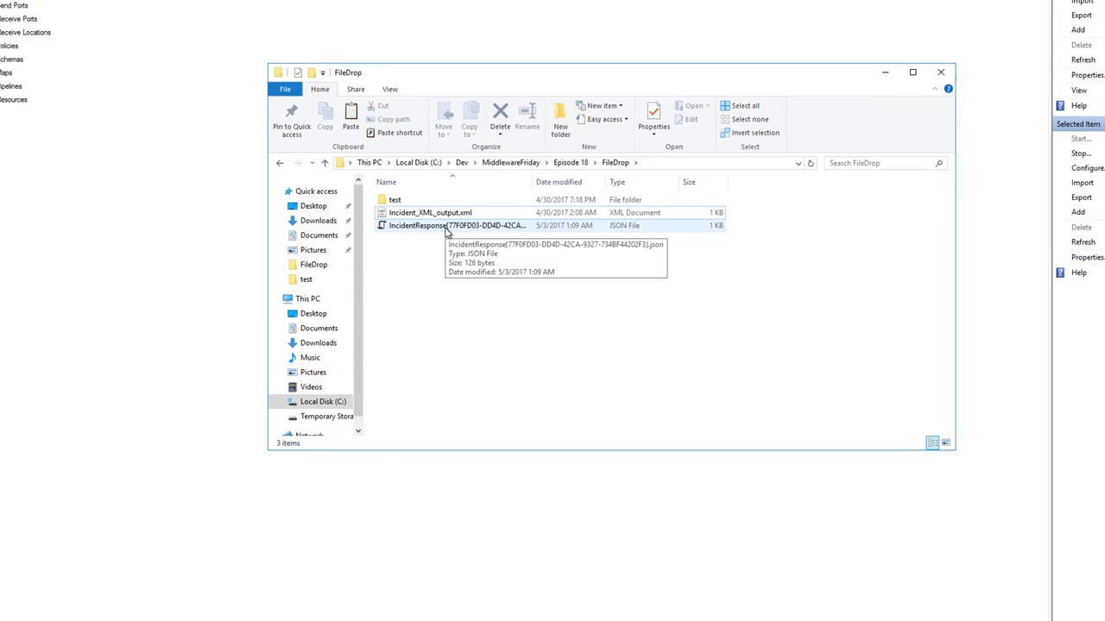
- Open the IncidentResponse JSON in Visual Studio and highlight ticket number INC0010005
double_click(457, 225)
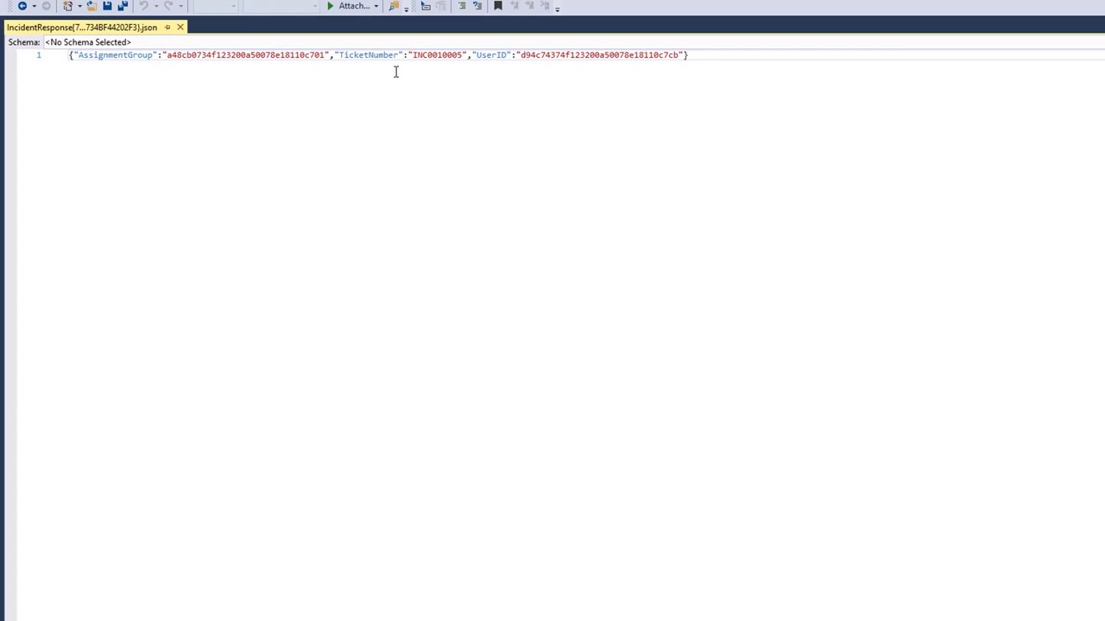
double_click(436, 55)
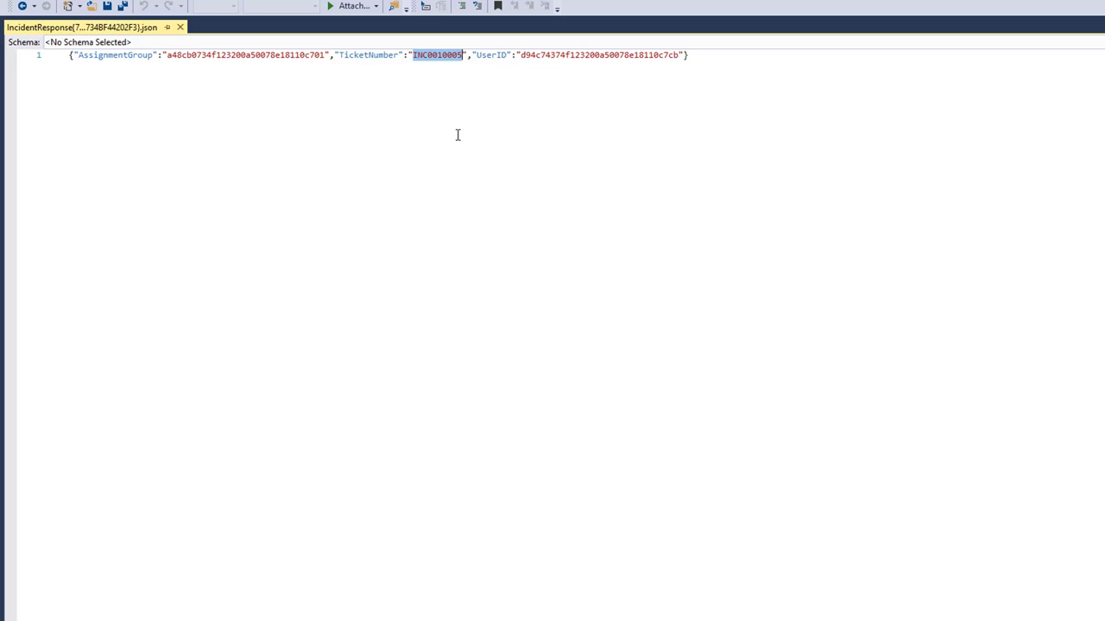
mouse_move(175, 261)
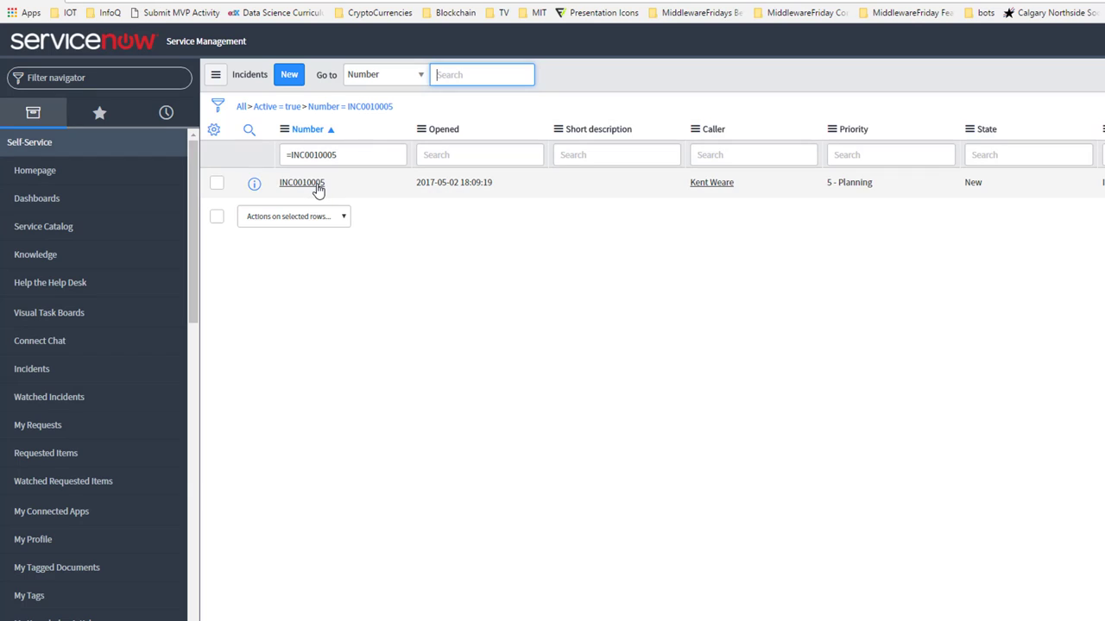
- Open incident INC0010005 and scroll to its DevOpsMonitoring assignment group
click(482, 75)
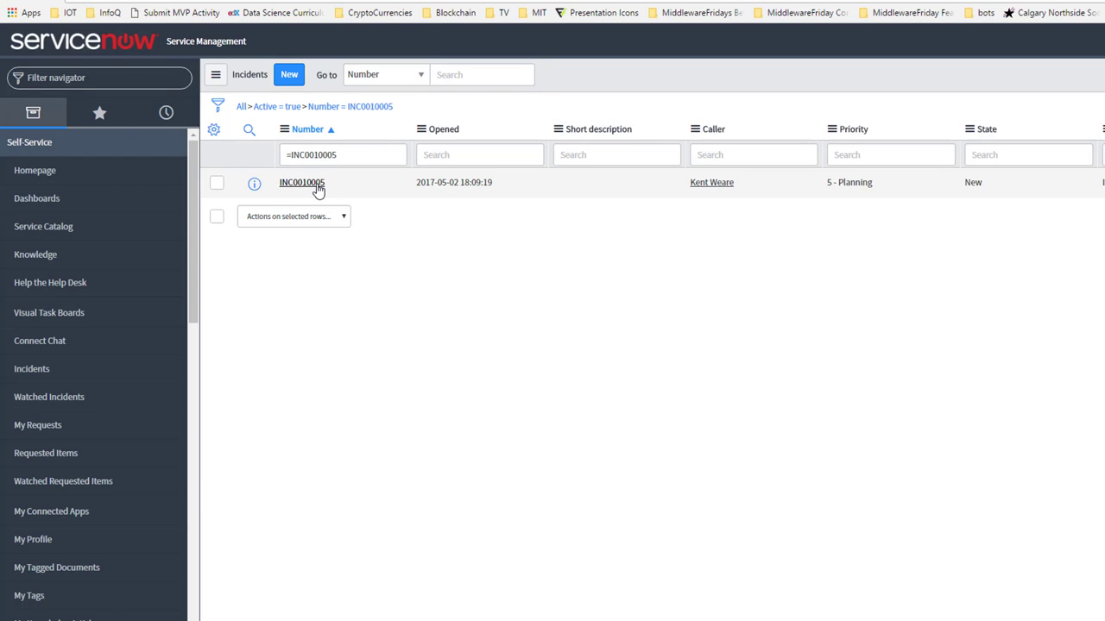
click(301, 183)
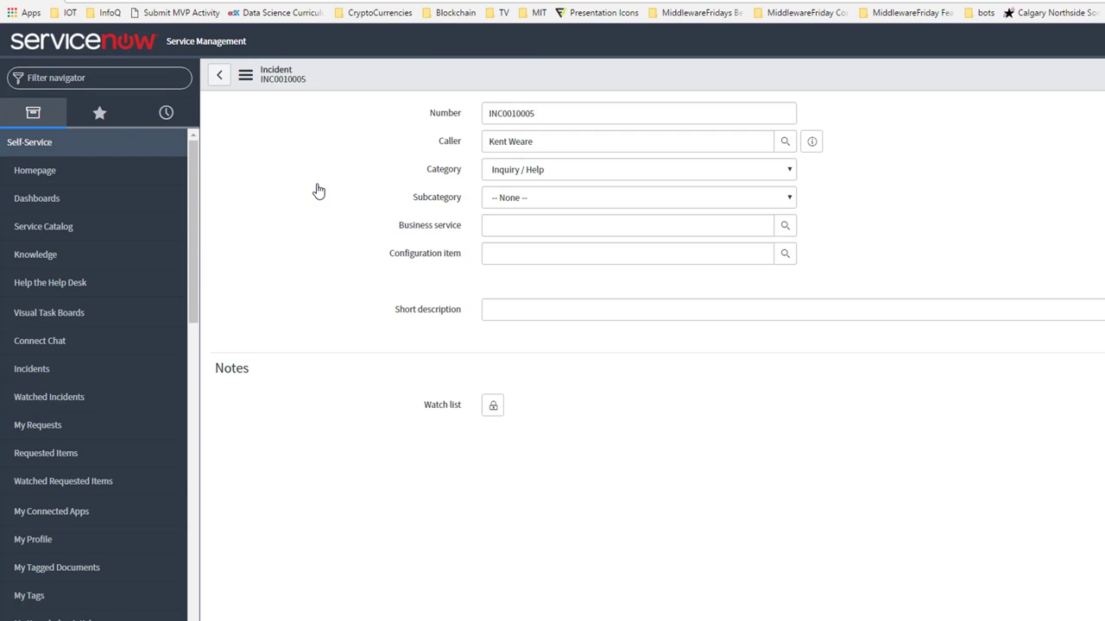
scroll(down, 3)
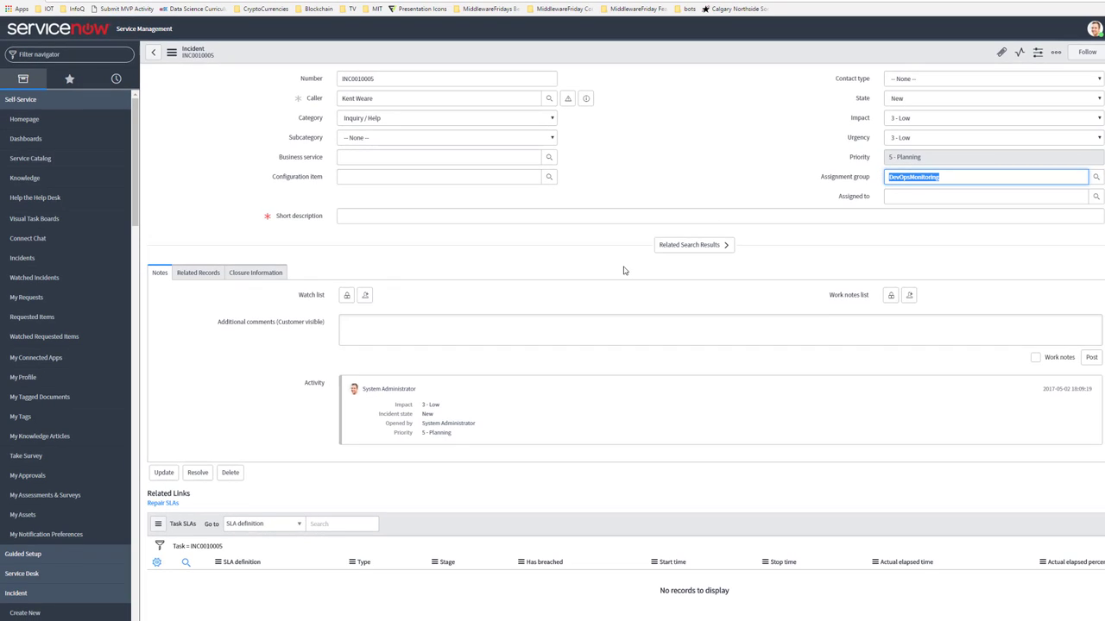
mouse_move(610, 260)
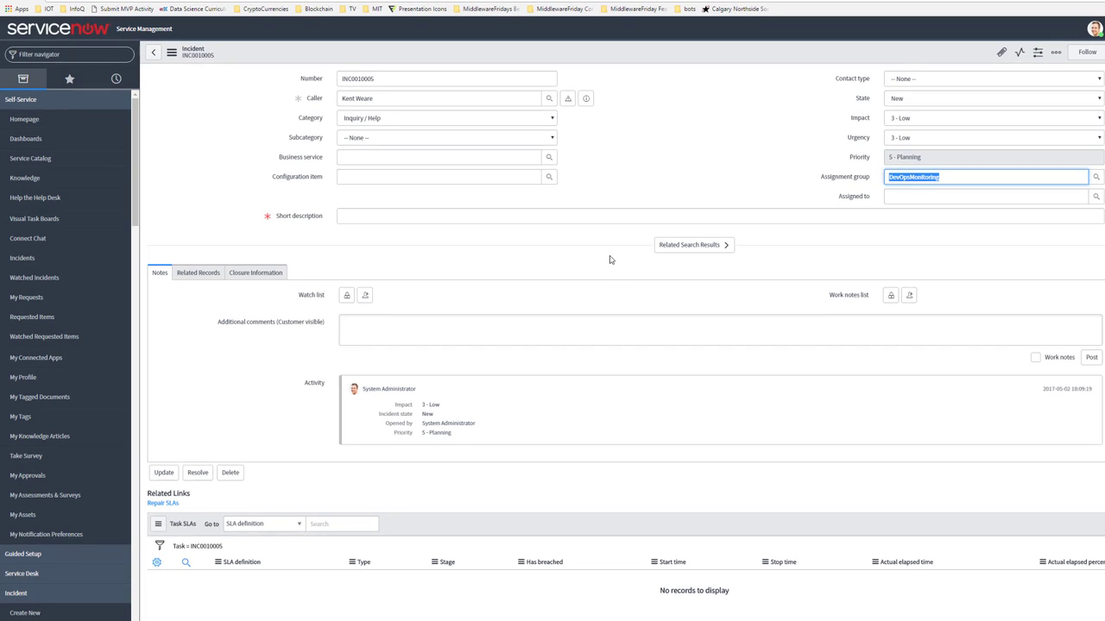
mouse_move(364, 90)
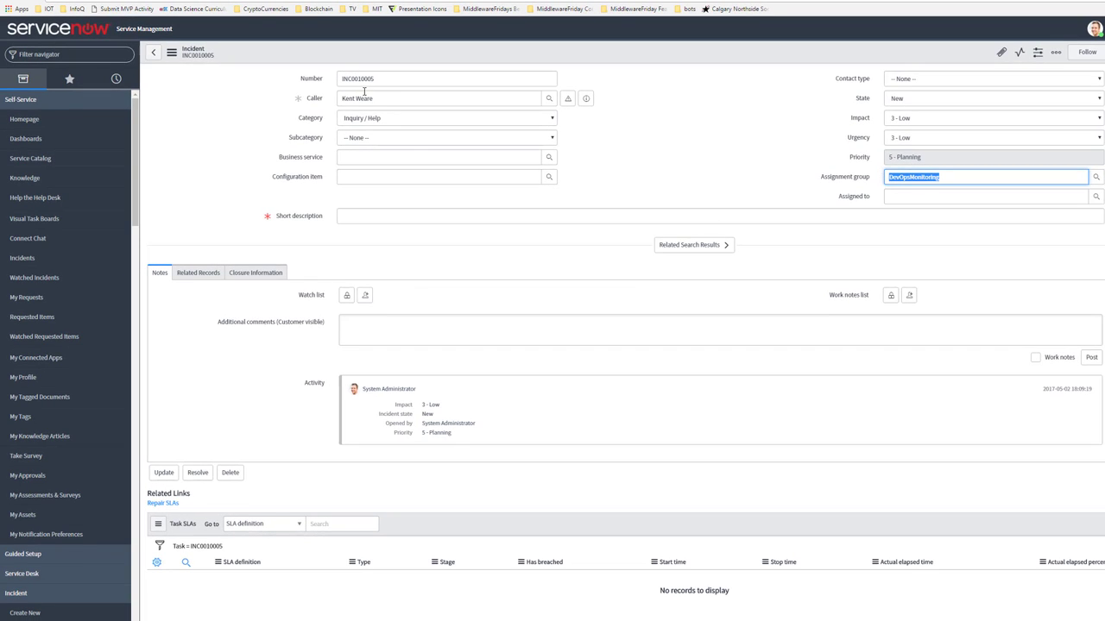
mouse_move(1041, 393)
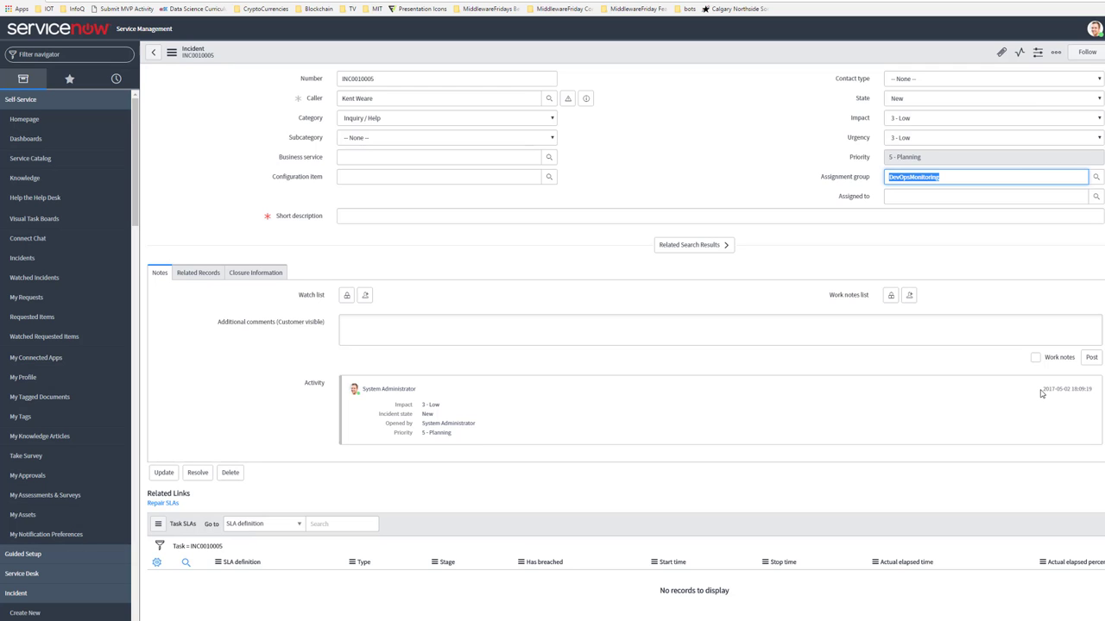
mouse_move(1082, 395)
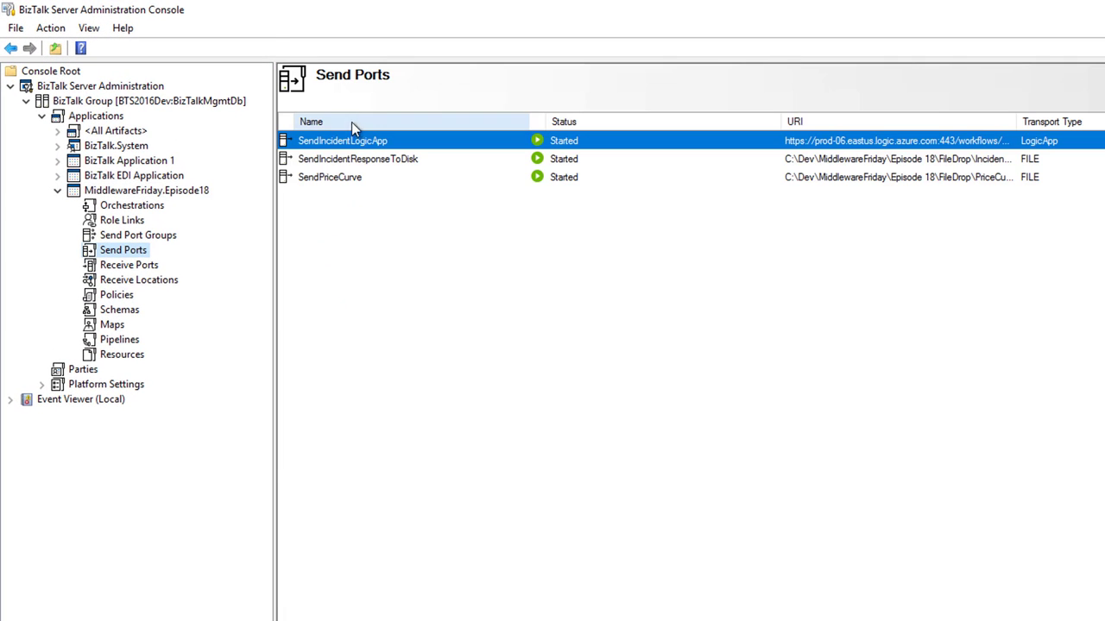
- Inspect SendIncidentLogicApp's Logic App transport timeouts and HTTP headers, closing without changes
double_click(343, 140)
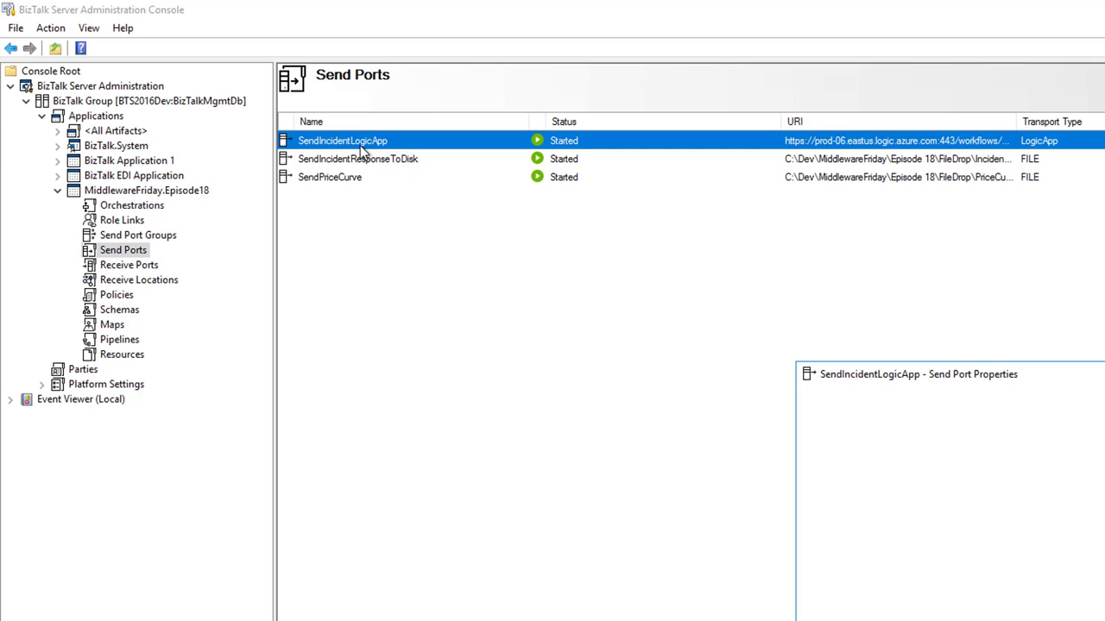
double_click(342, 139)
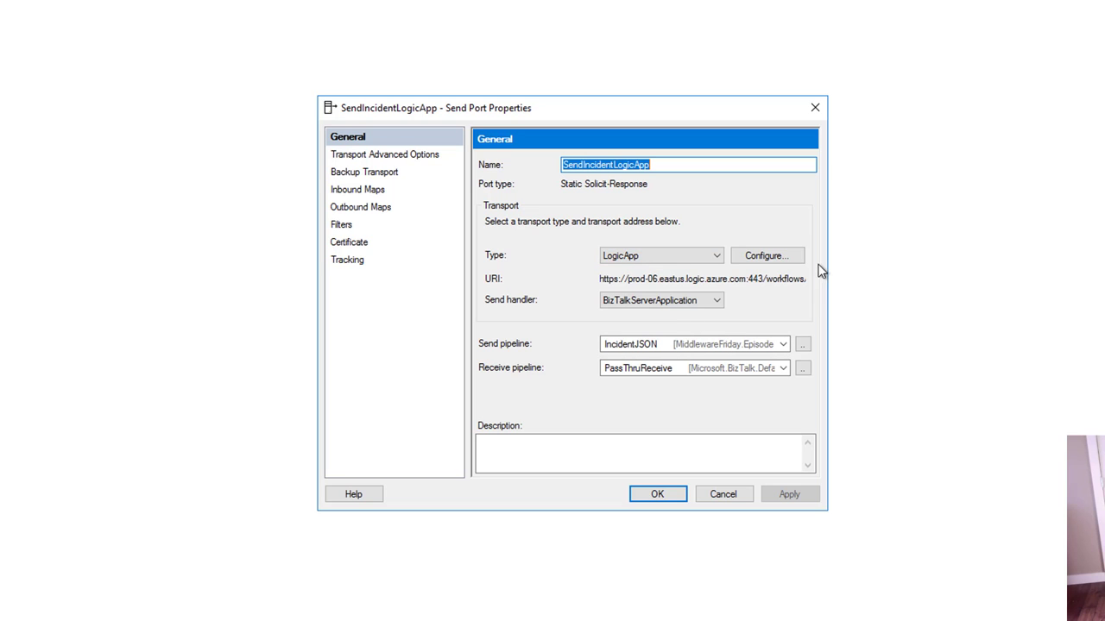
click(766, 256)
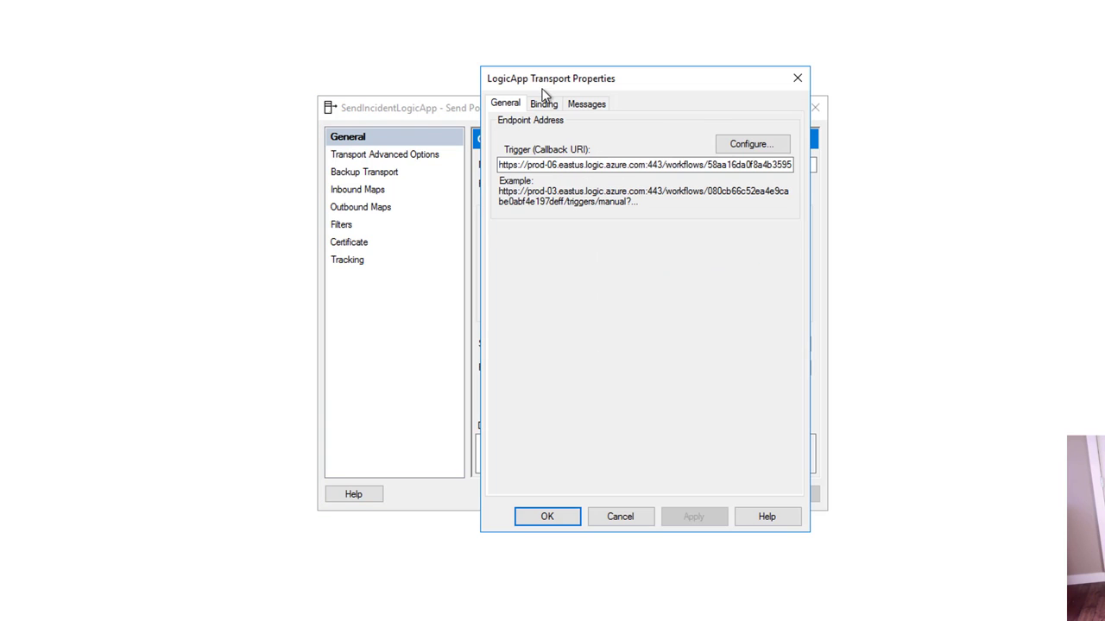
click(544, 103)
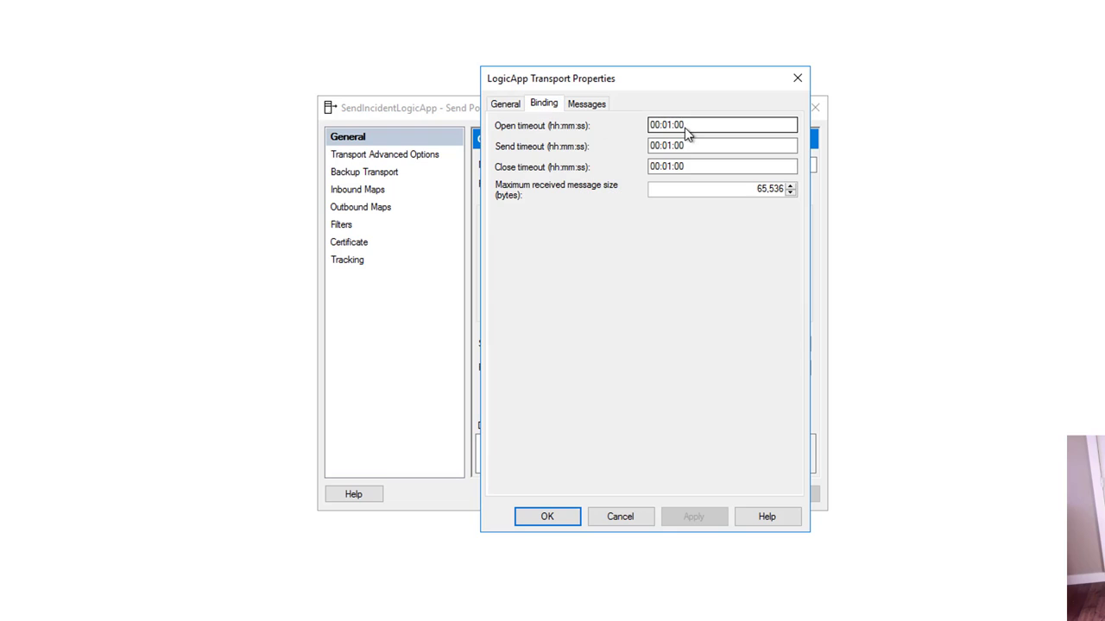
click(586, 102)
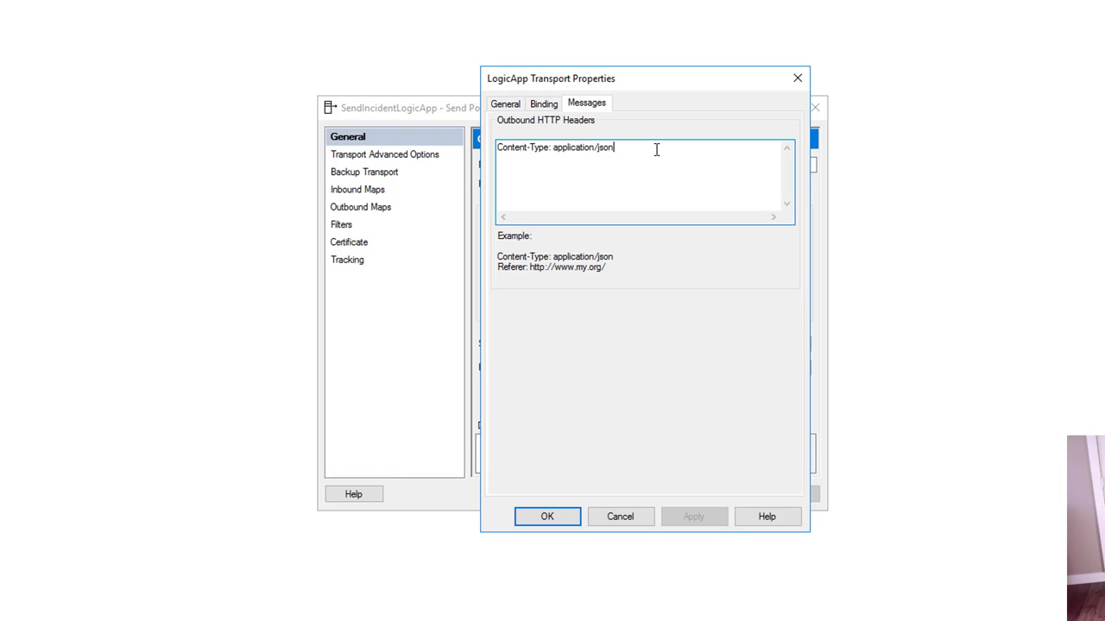
click(547, 516)
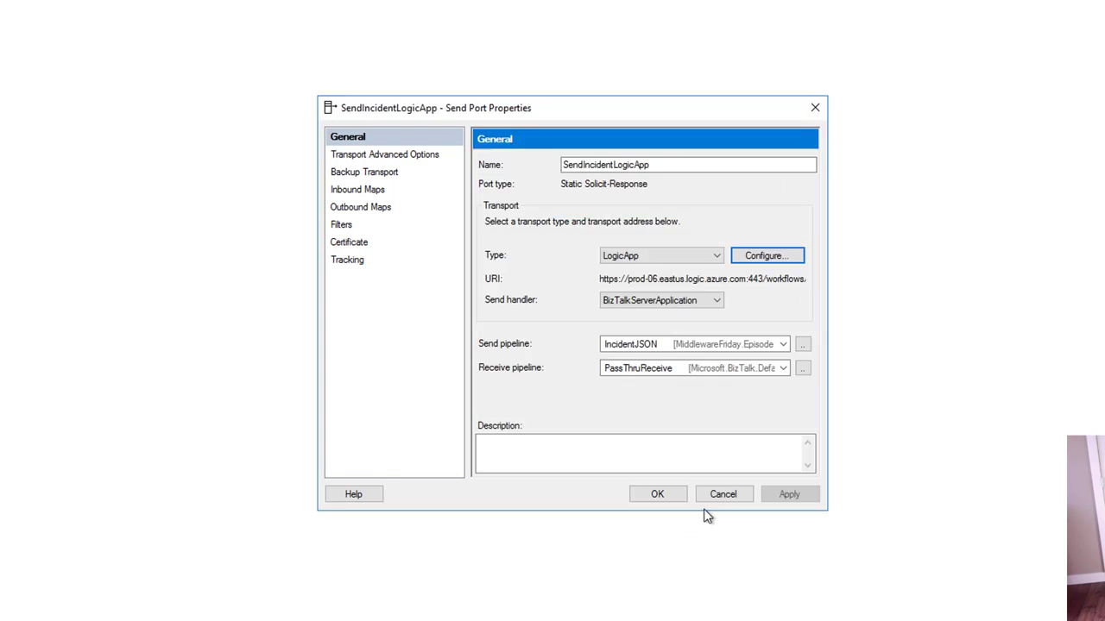
click(722, 493)
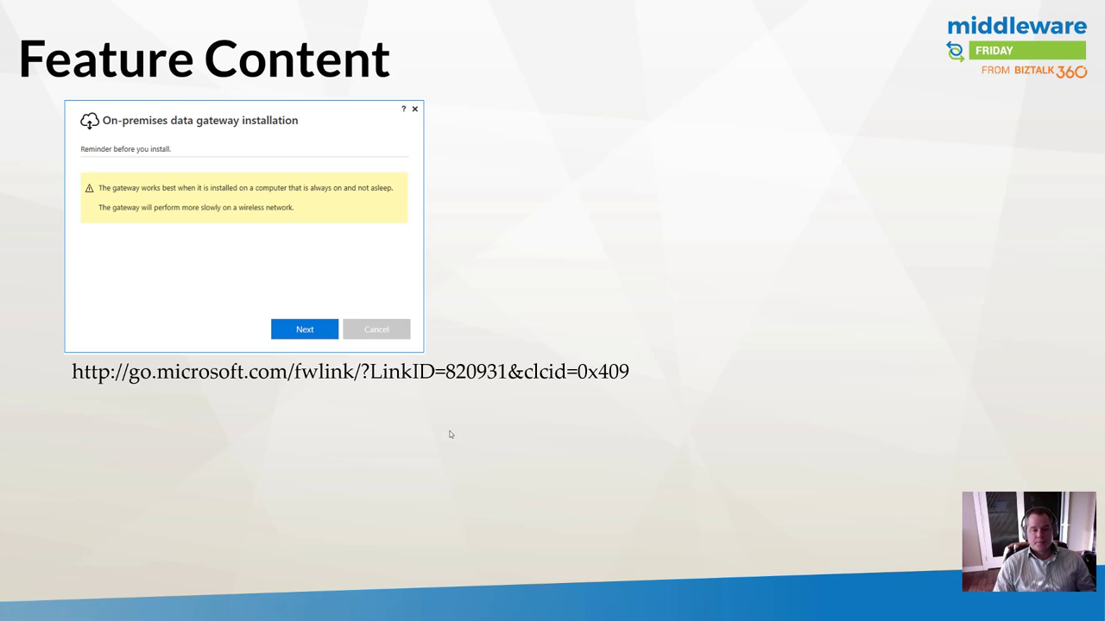
- Advance through the gateway installer slides to the gateway registration screen
click(304, 328)
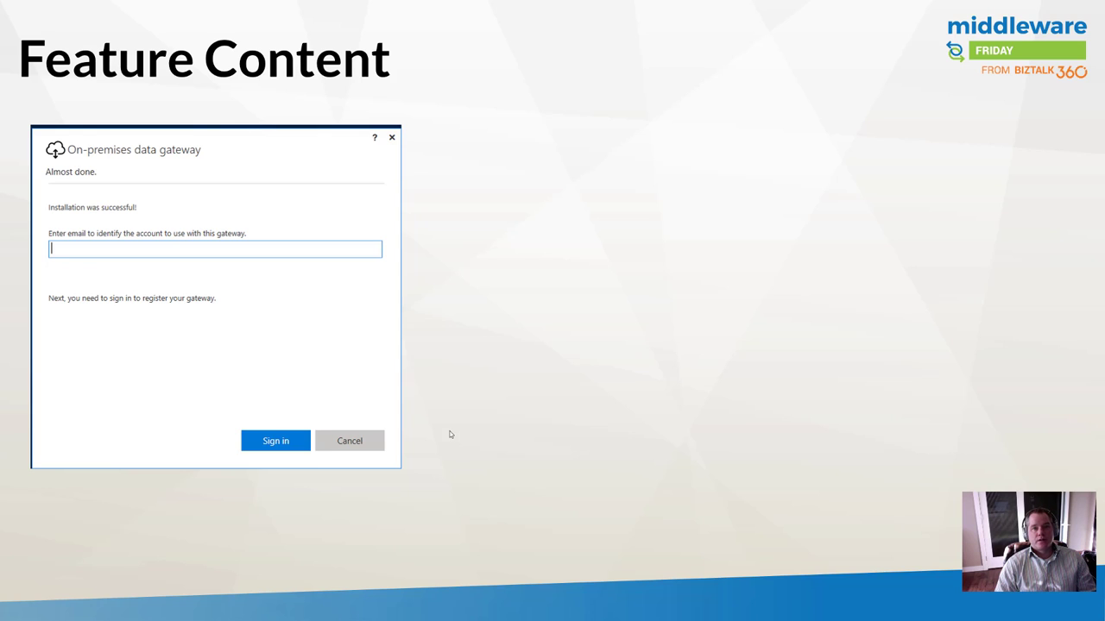
click(276, 440)
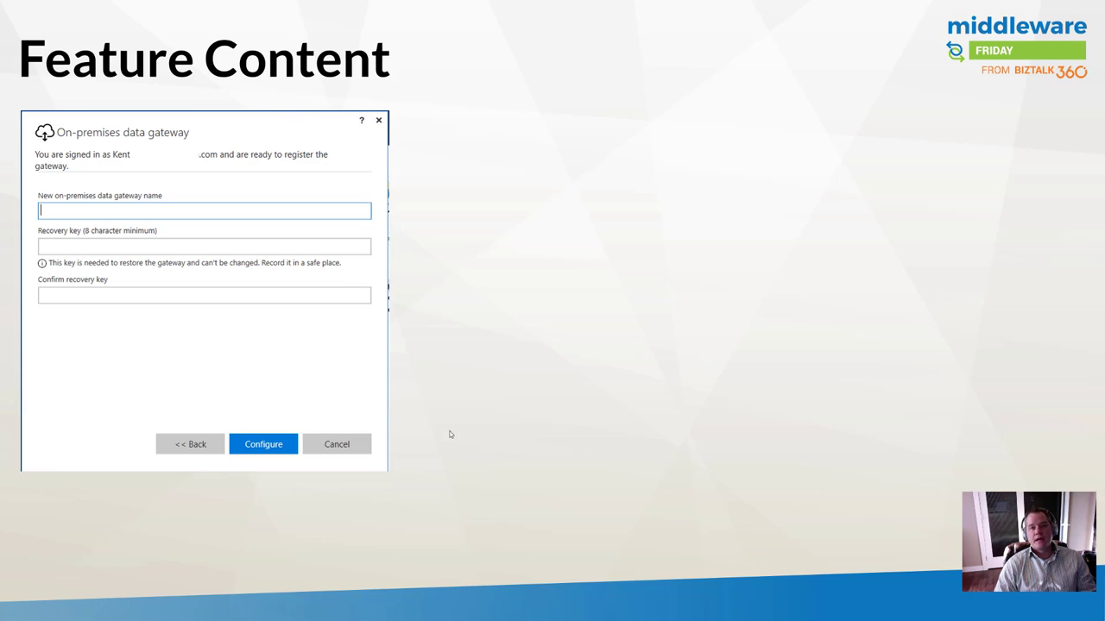
click(263, 444)
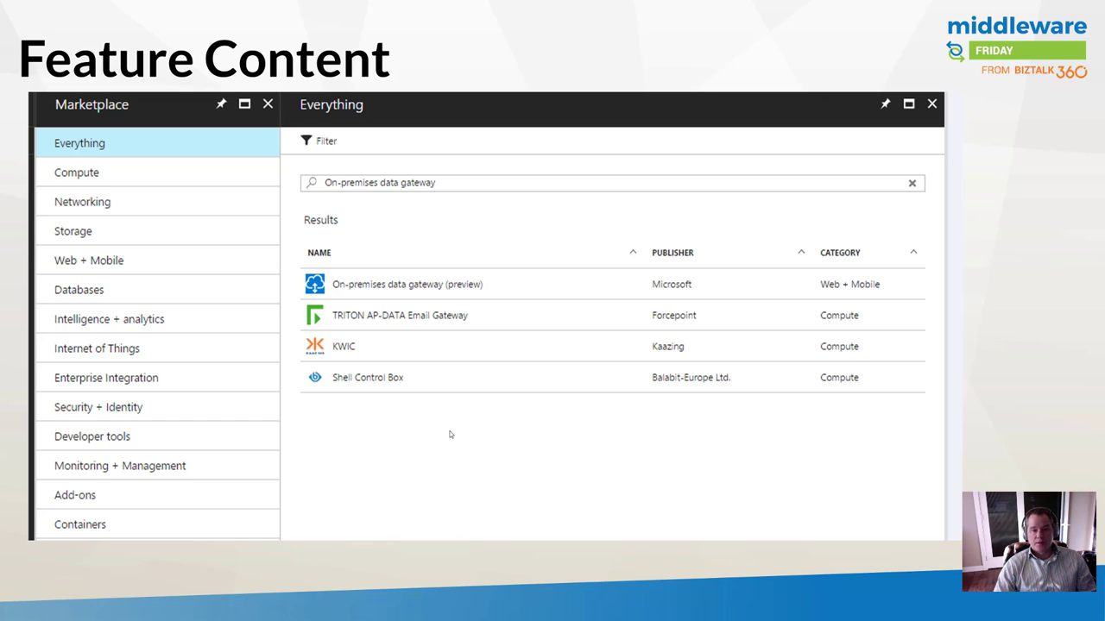
- Advance to the slide showing the On-premises data gateway Marketplace results
click(407, 284)
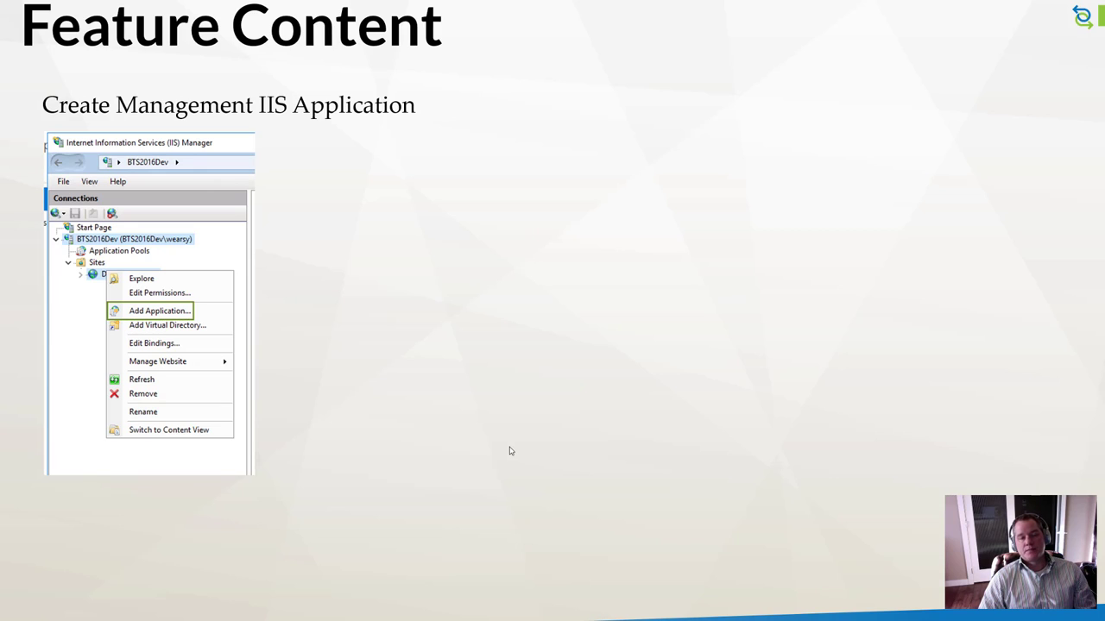
- Advance to the Create Management IIS Application slide
click(160, 311)
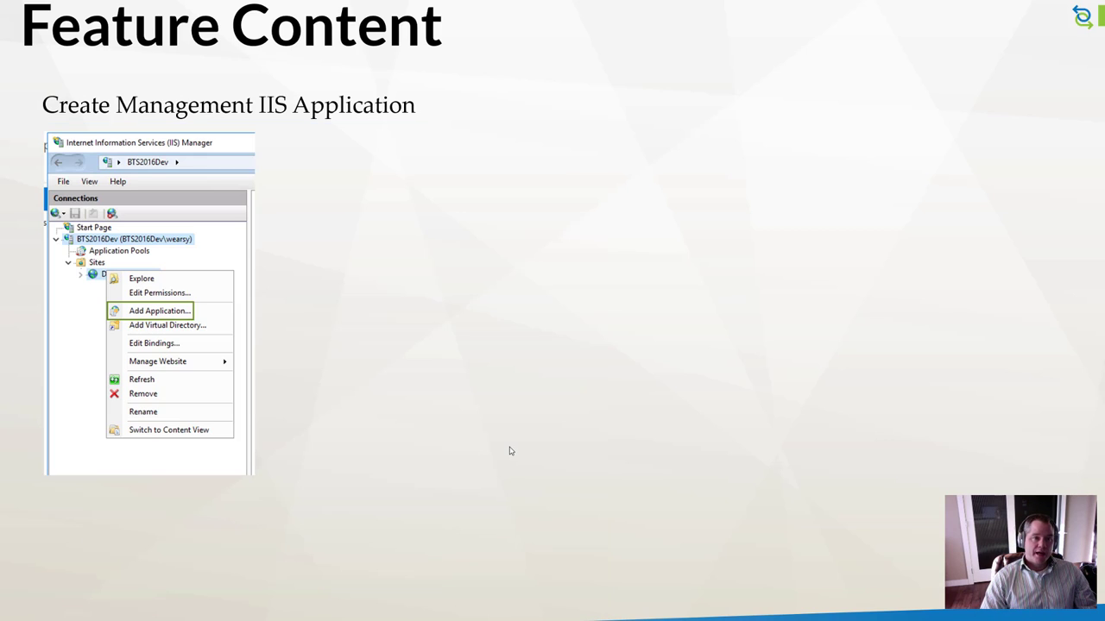
click(159, 311)
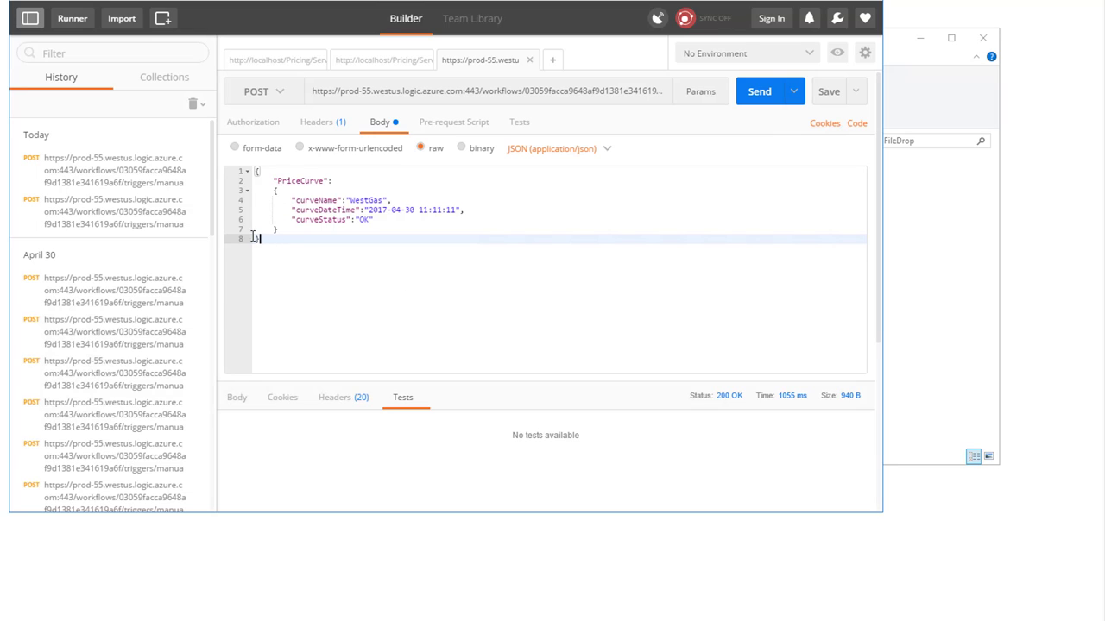
- Send the WestGas PriceCurve JSON to the Logic App and confirm 200 OK
key(ctrl+a)
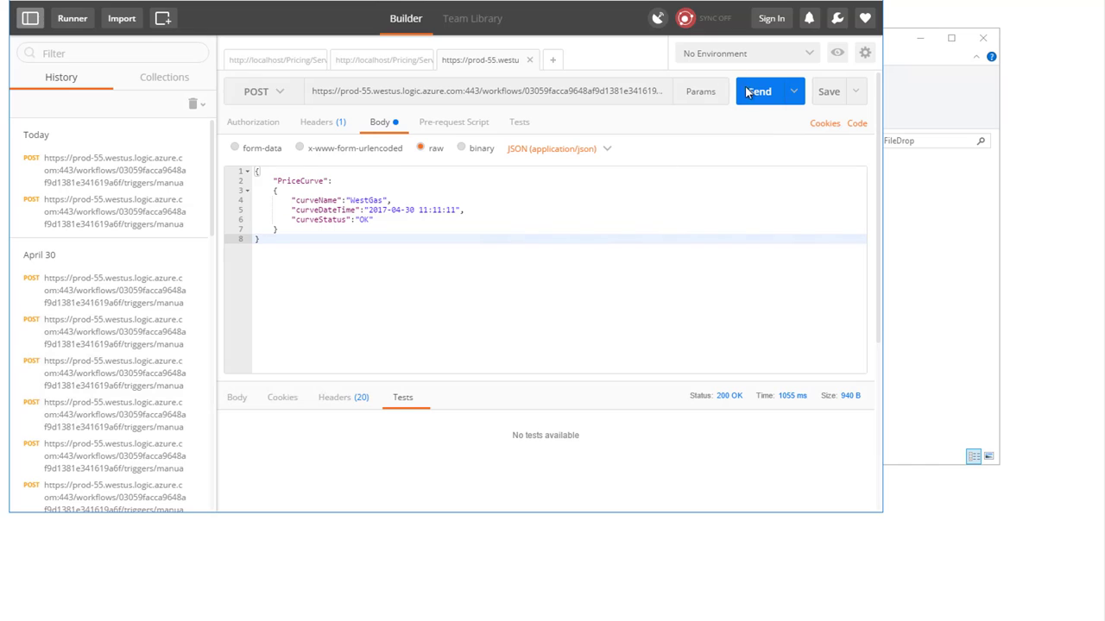
click(757, 92)
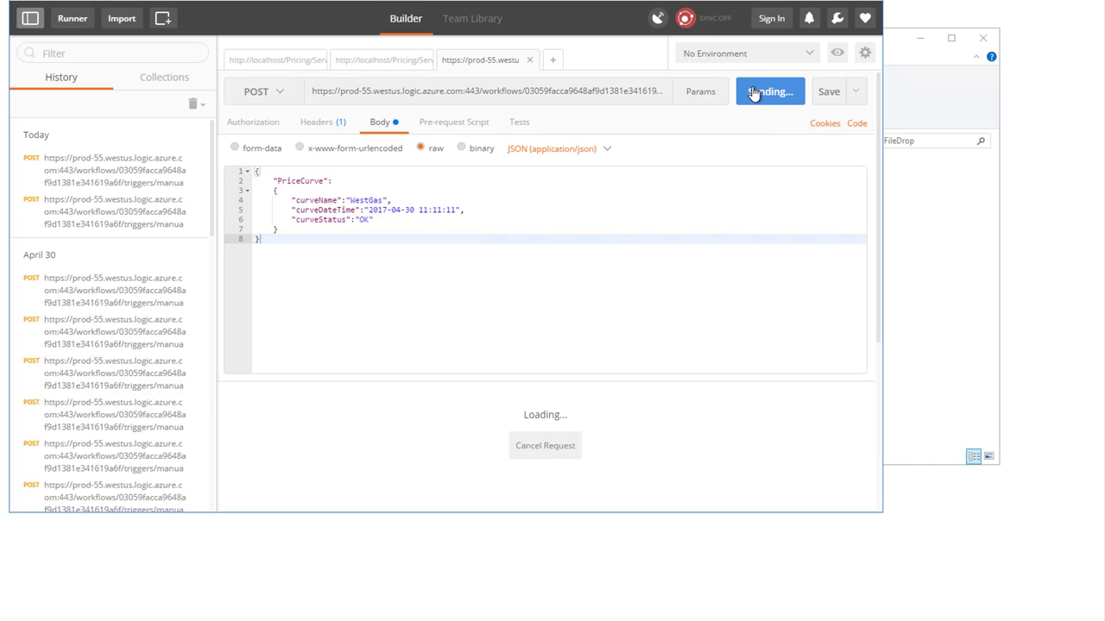
click(763, 91)
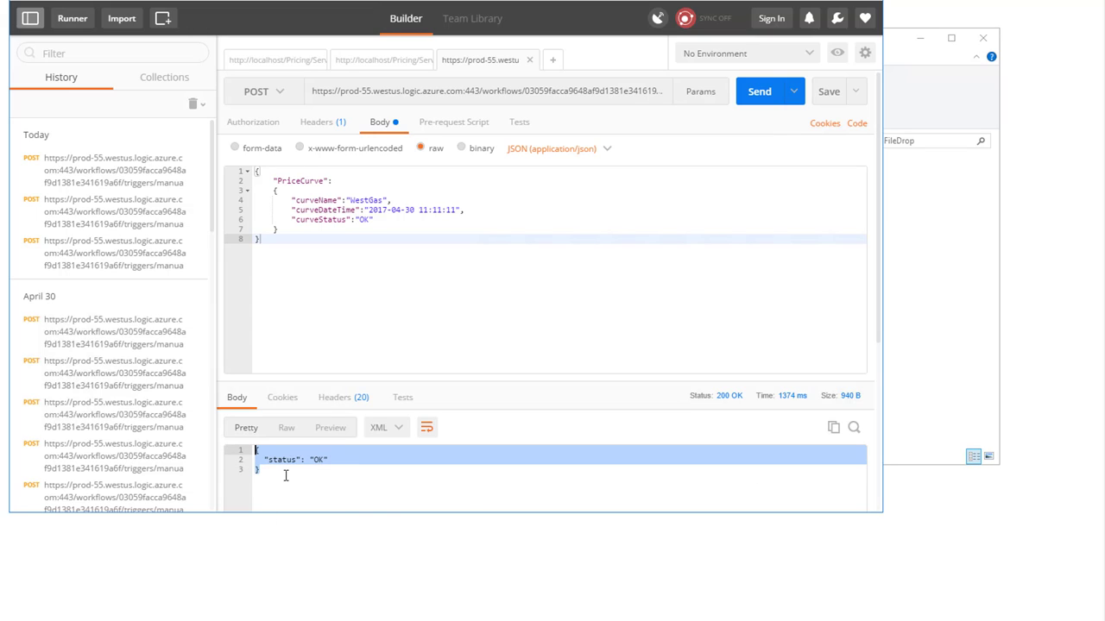
mouse_move(734, 408)
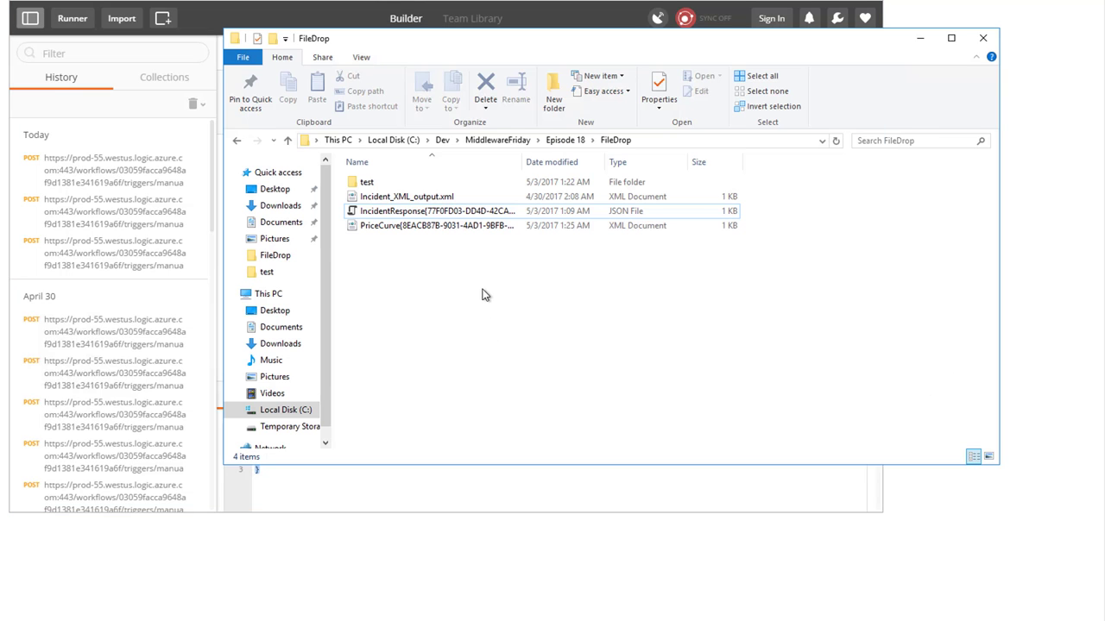
click(436, 225)
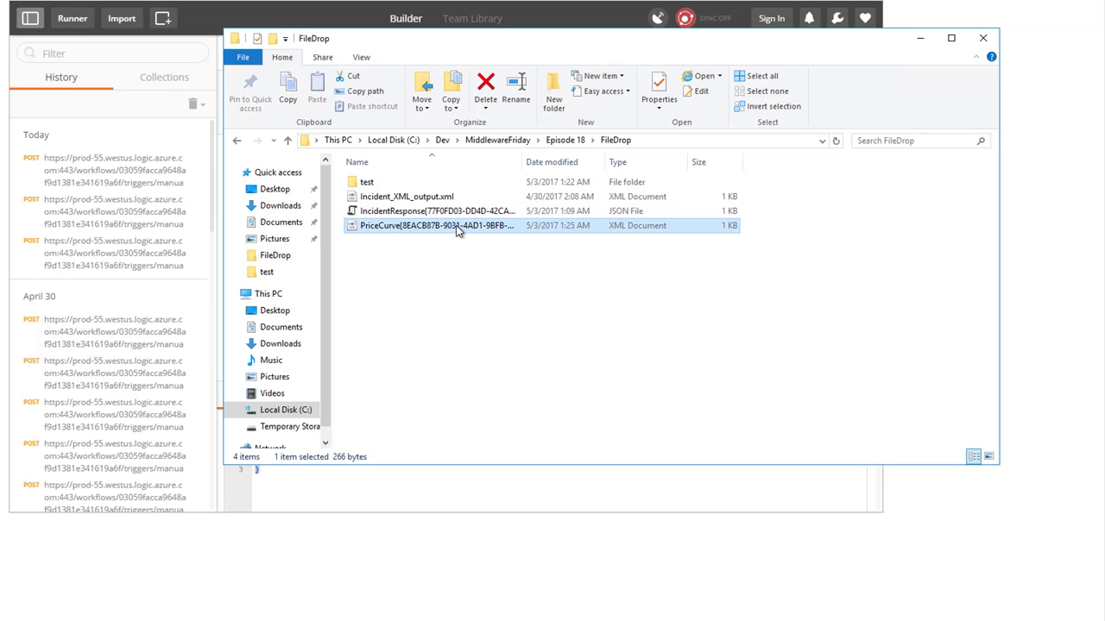
double_click(431, 225)
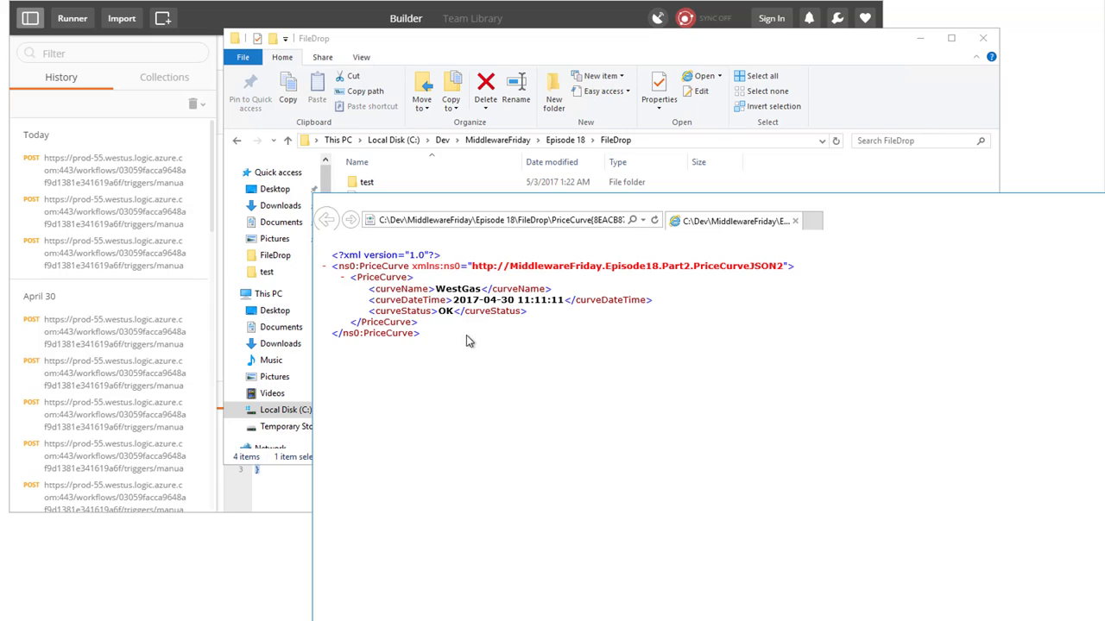
mouse_move(474, 356)
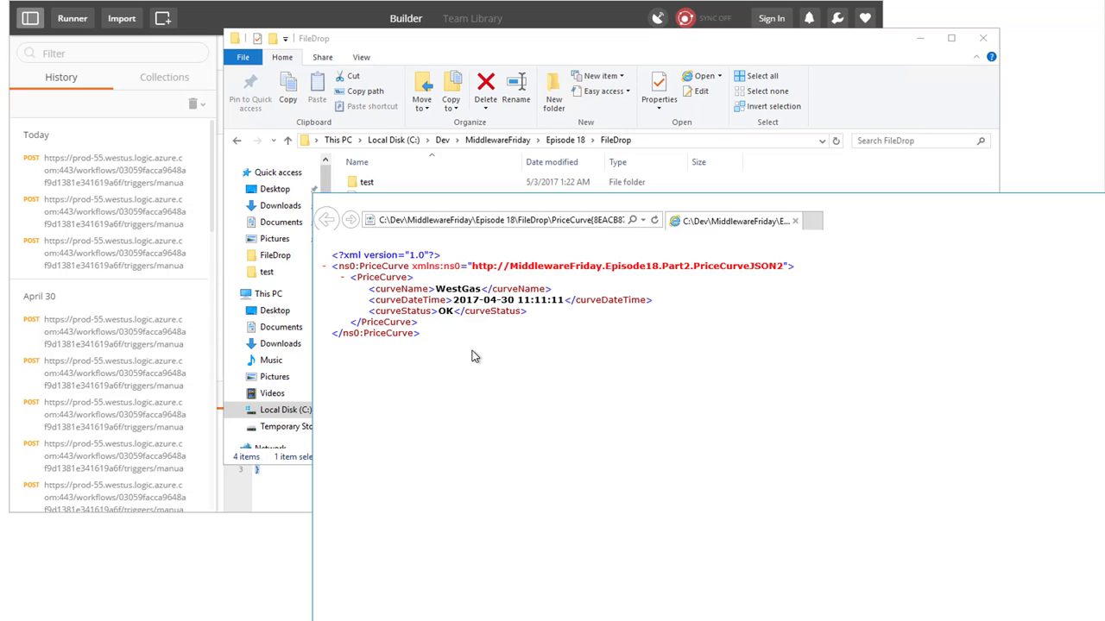
mouse_move(390, 266)
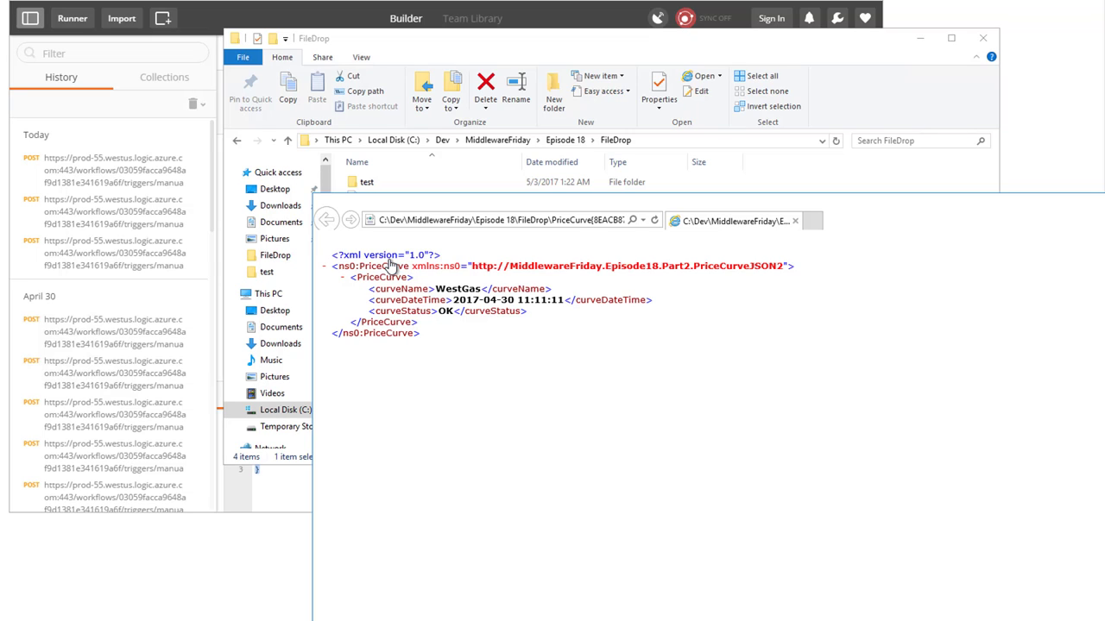
mouse_move(448, 515)
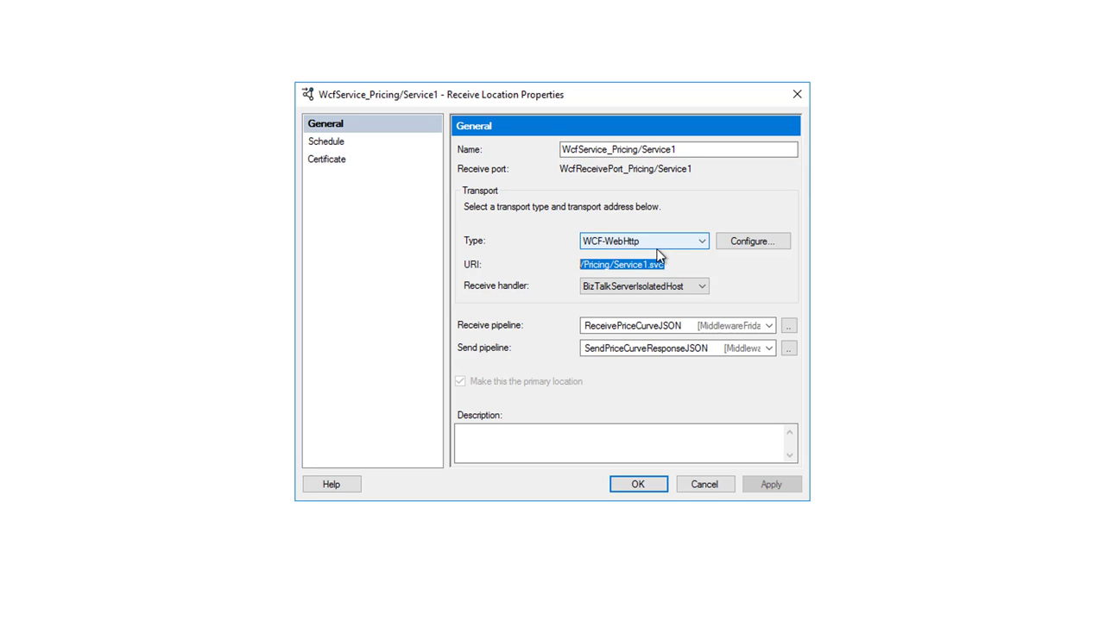
mouse_move(645, 249)
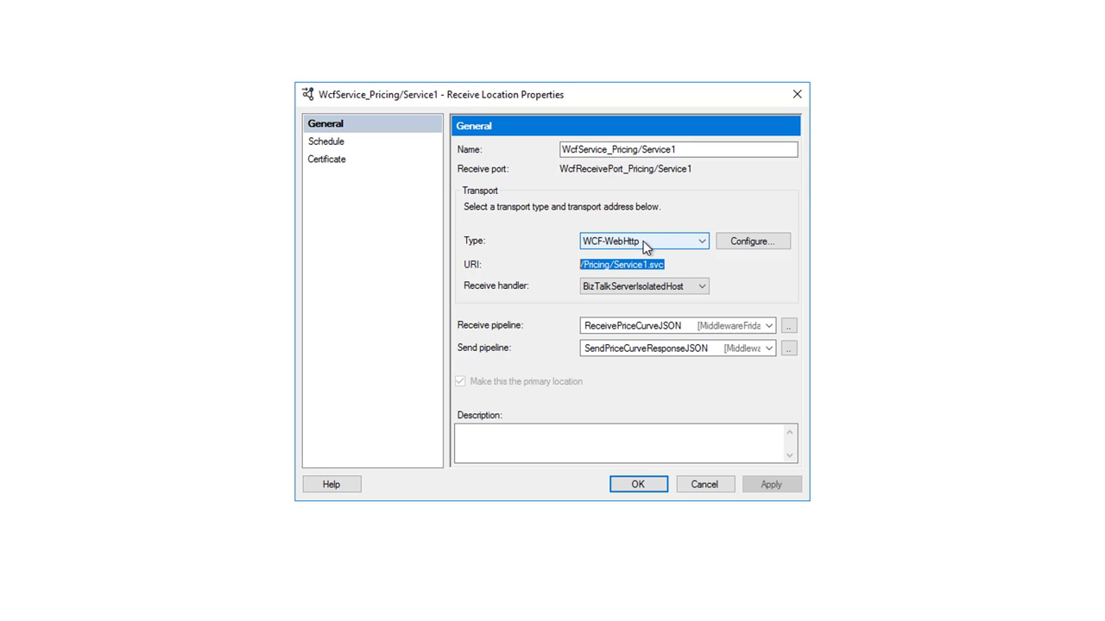
mouse_move(532, 247)
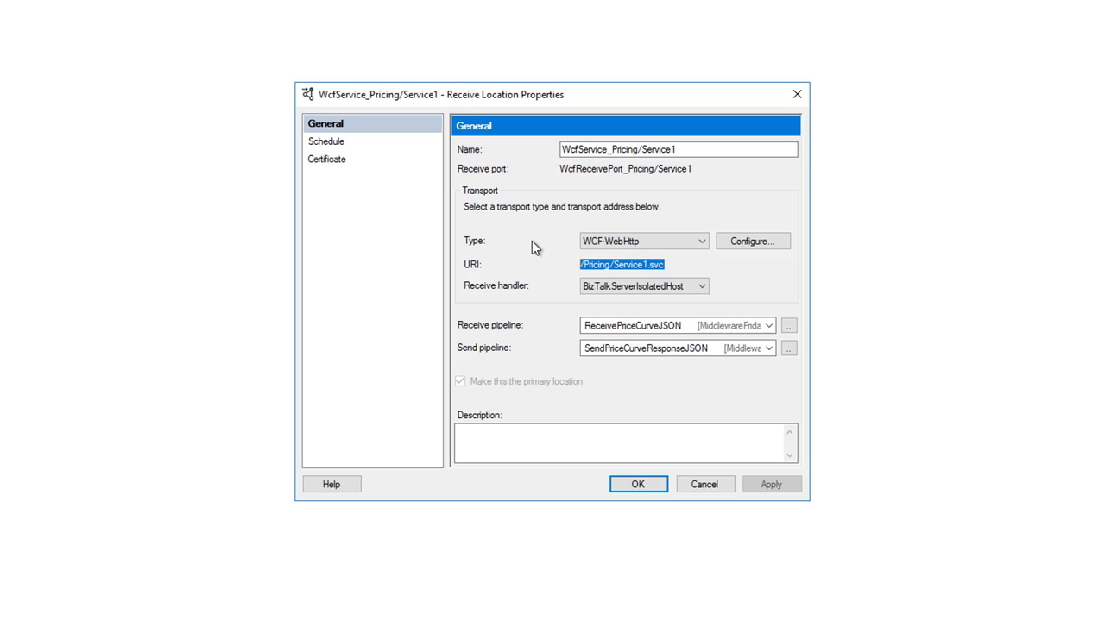
mouse_move(679, 214)
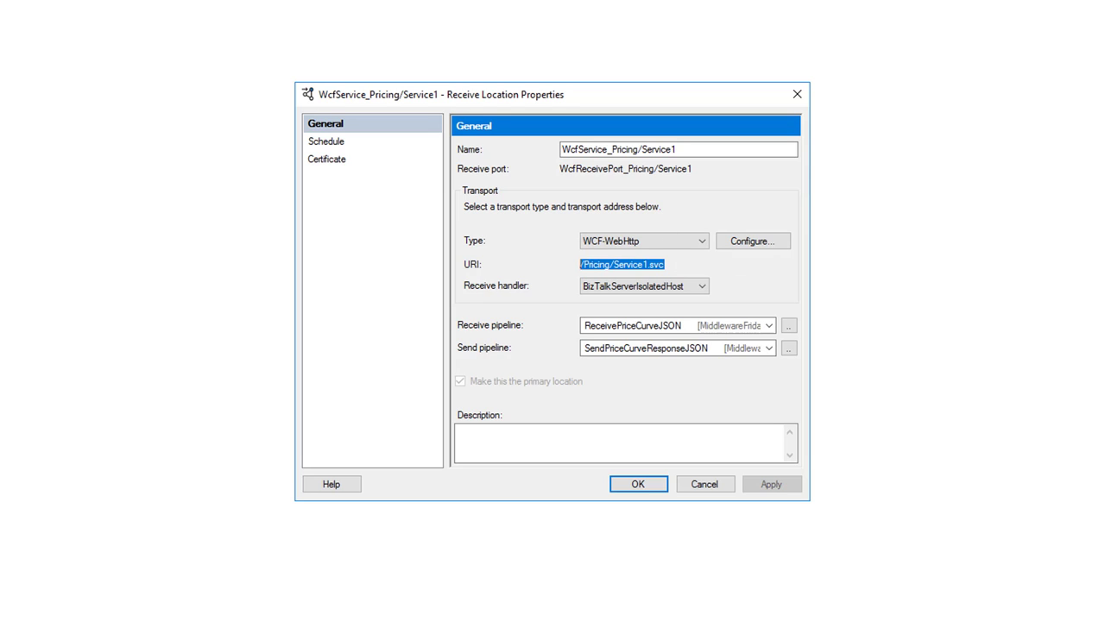
mouse_move(27, 363)
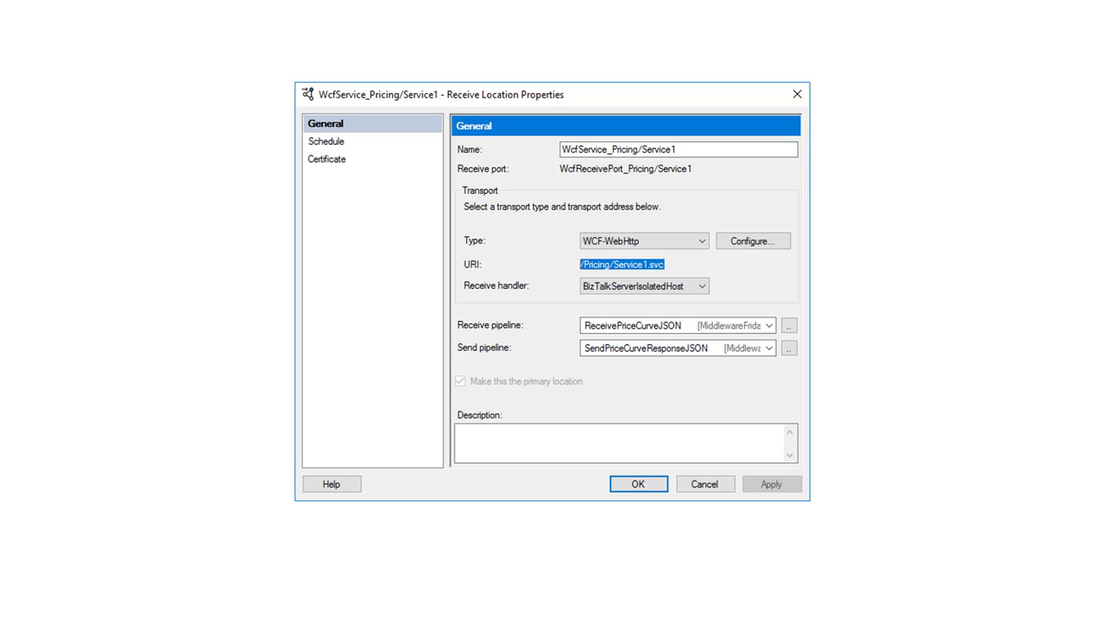
mouse_move(341, 480)
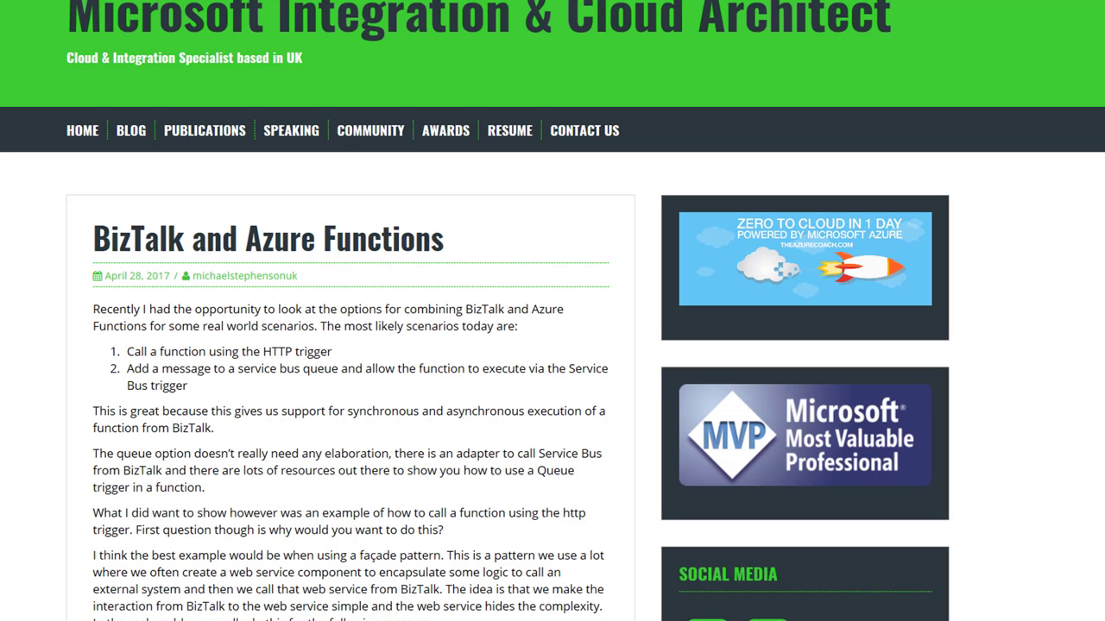
mouse_move(61, 548)
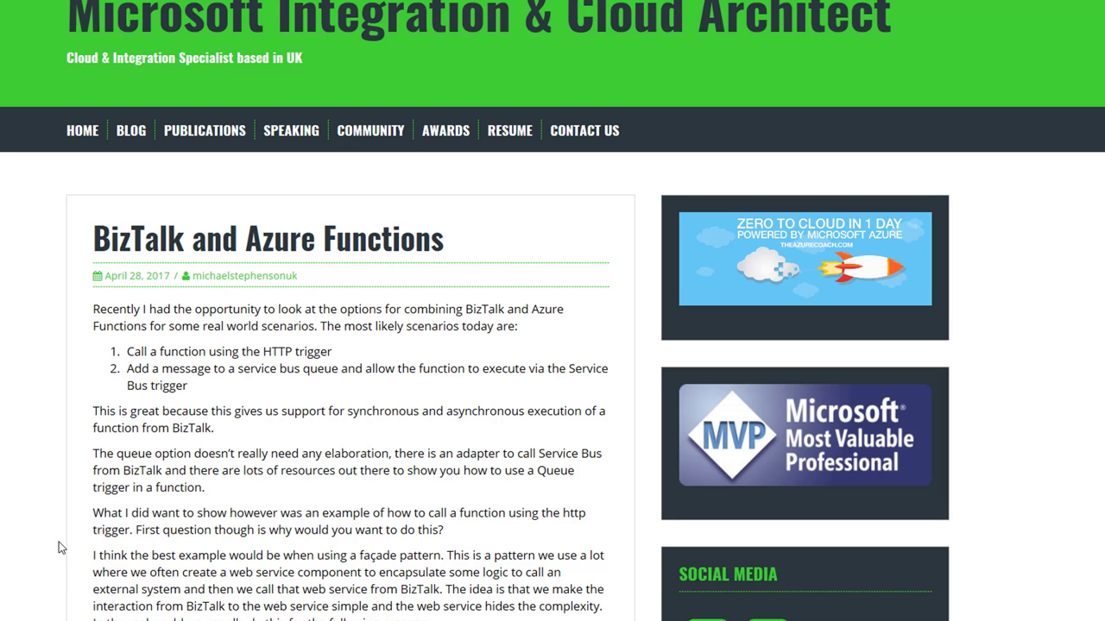
- Scroll the blog post down to the 'What would I like to see Microsoft do' section
scroll(down, 3)
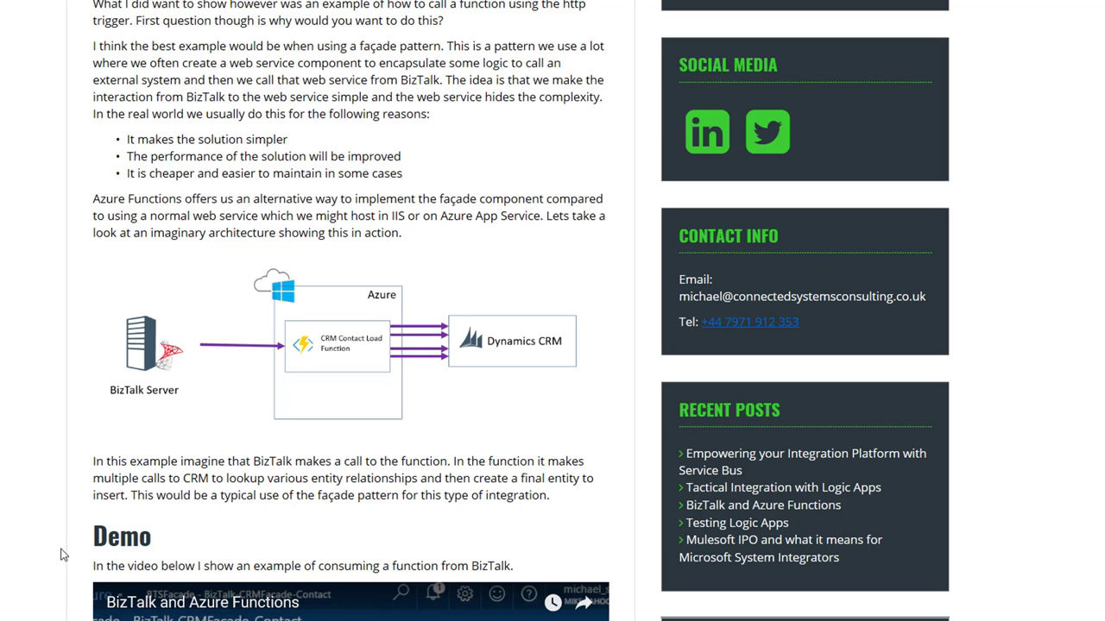
scroll(down, 3)
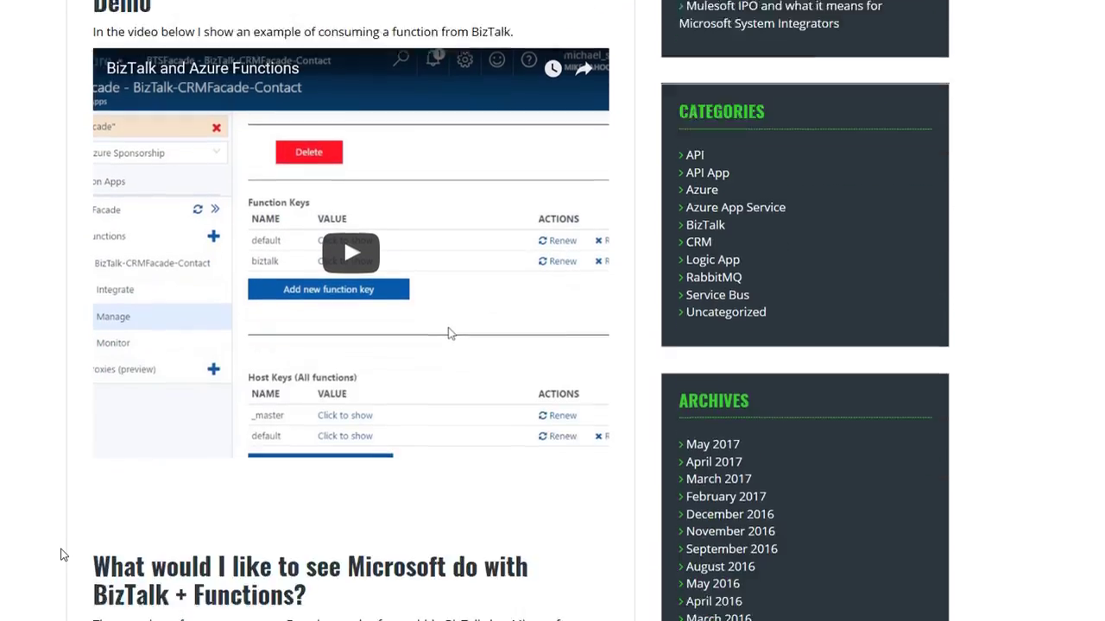
scroll(down, 3)
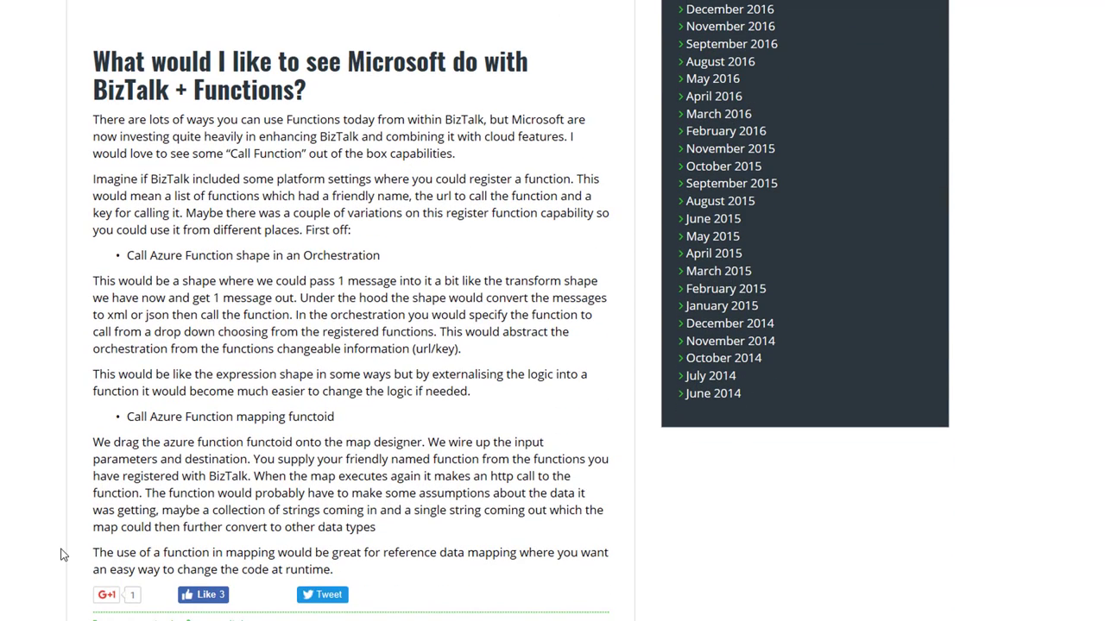